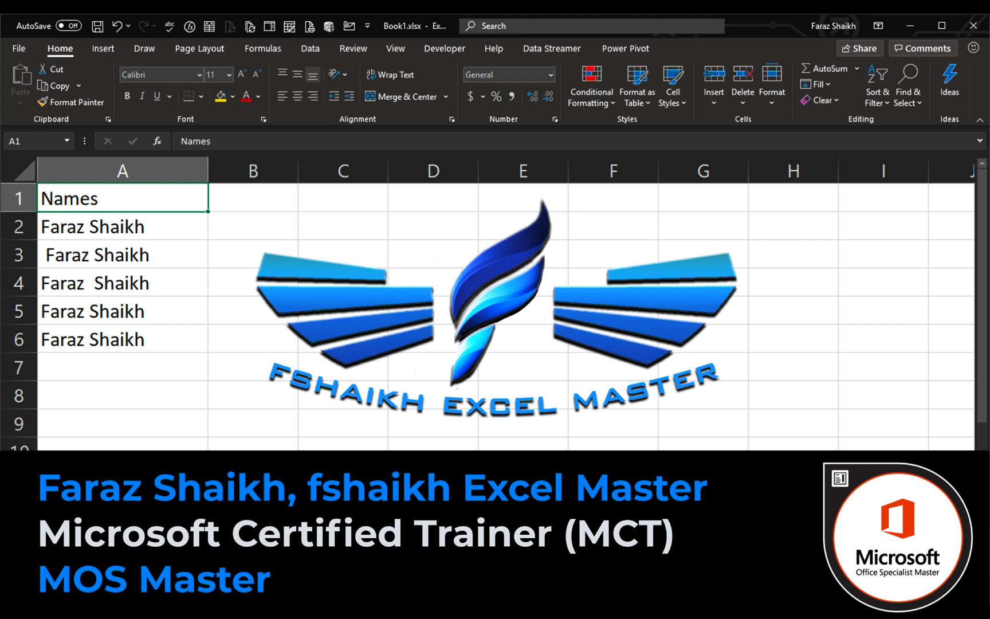
- Fill B2:B6 with =LEN(A2), giving counts 12, 13, 15, 14 and 12
{"action": "left_click", "coordinate": [123, 367]}
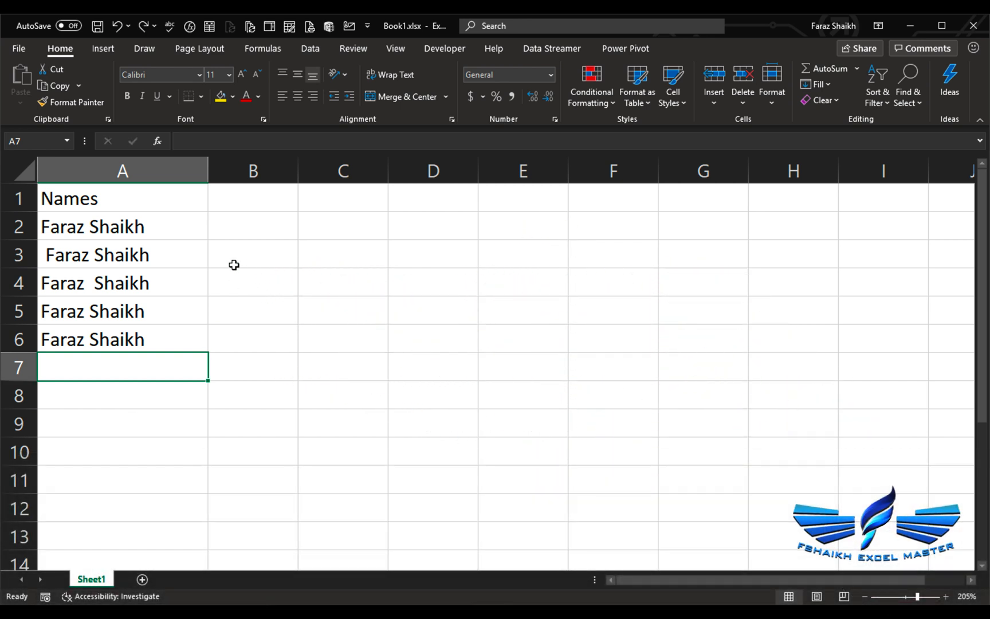
{"action": "left_click", "coordinate": [252, 226]}
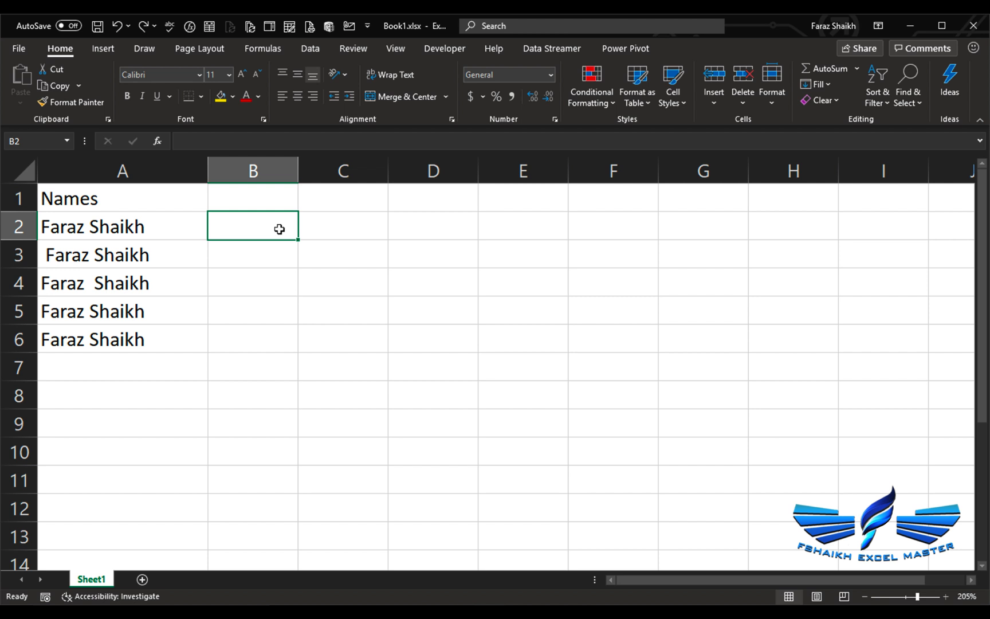
{"action": "mouse_move", "coordinate": [312, 268]}
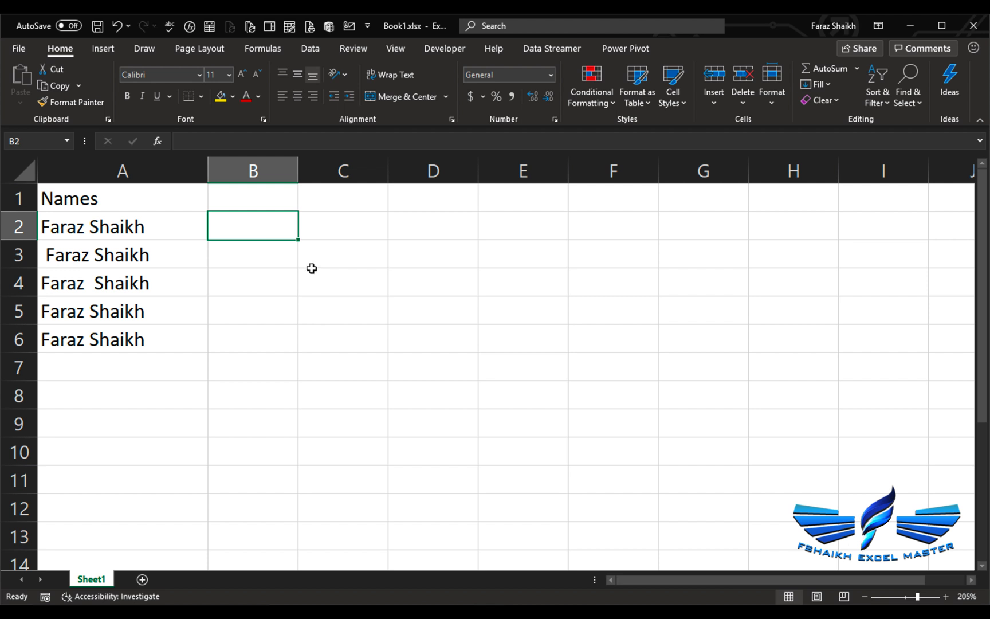
{"action": "type", "text": "=LEN(A2"}
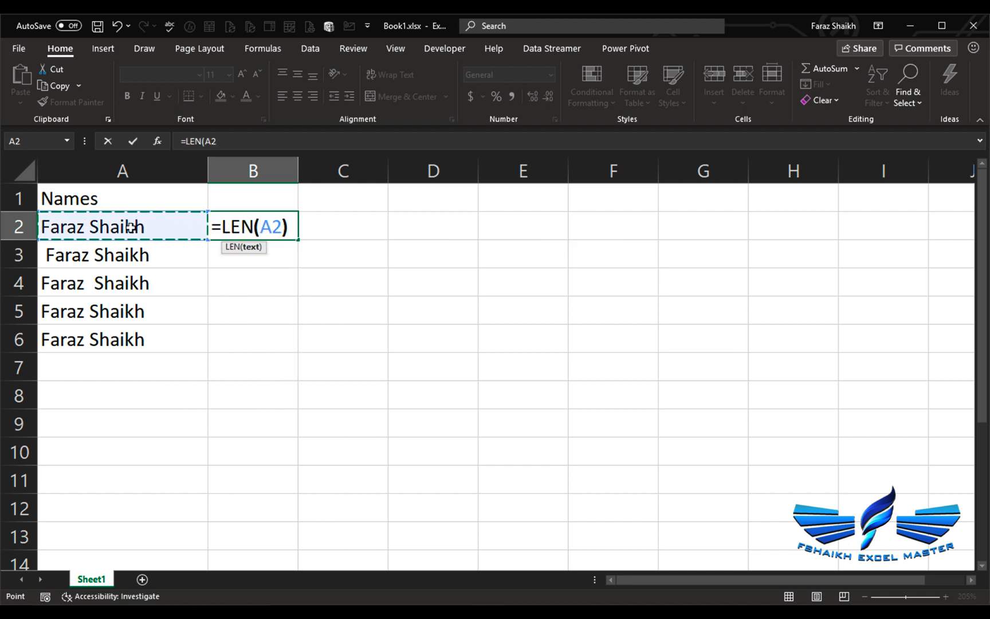
{"action": "key", "text": "Enter"}
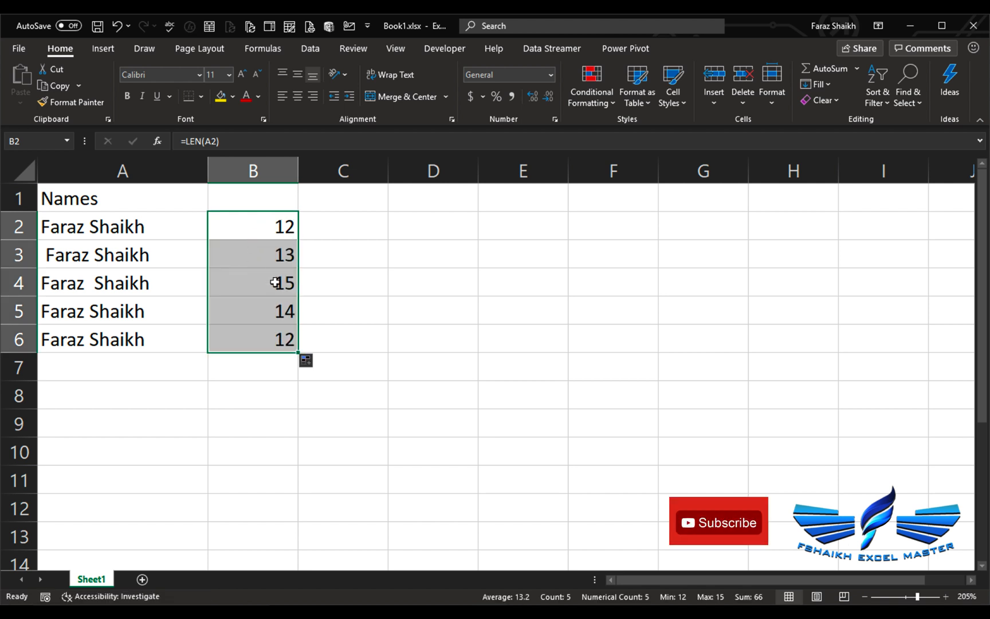
{"action": "mouse_move", "coordinate": [256, 341]}
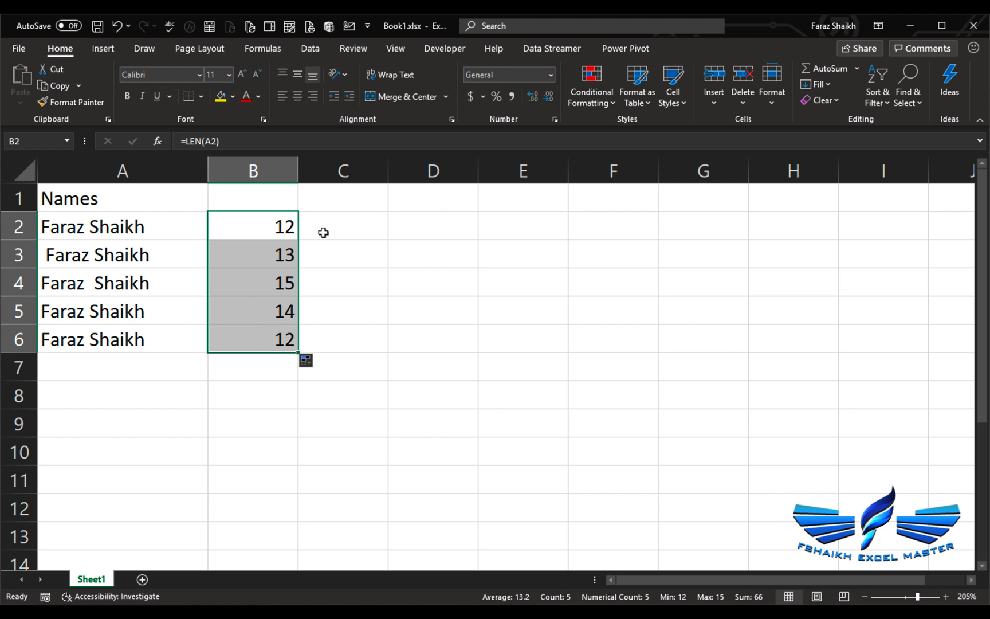
- Fill C2:C6 with =LEN(TRIM(A2)), every trimmed count showing 12
{"action": "left_click", "coordinate": [342, 225]}
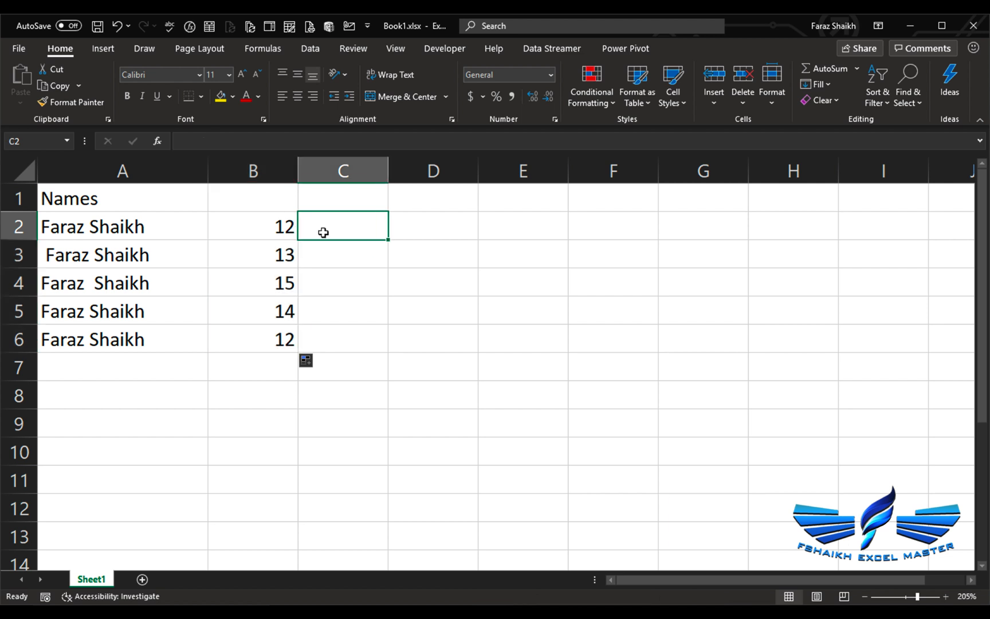
{"action": "type", "text": "=l"}
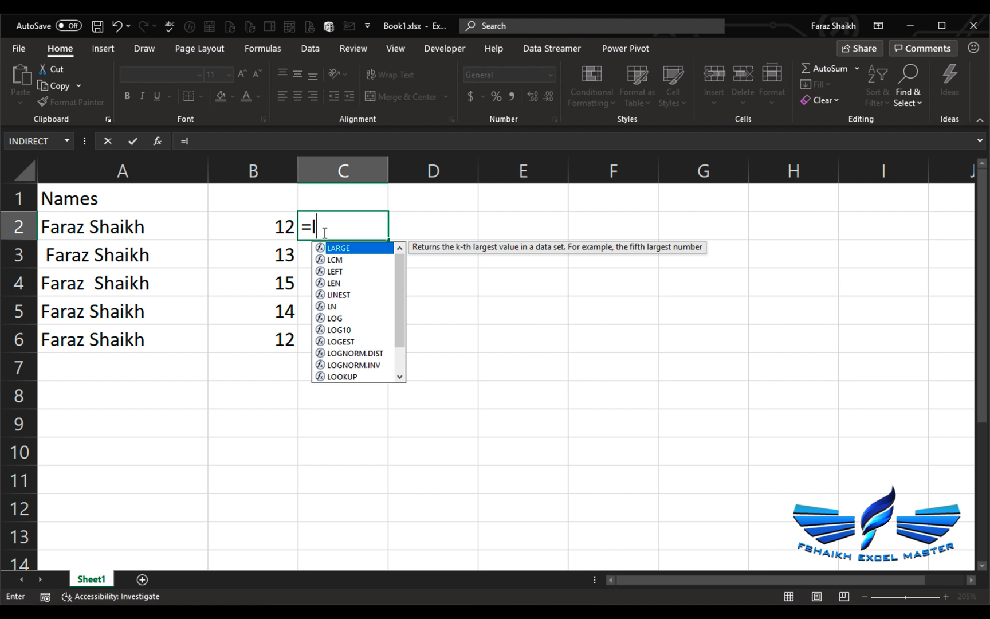
{"action": "type", "text": "EN("}
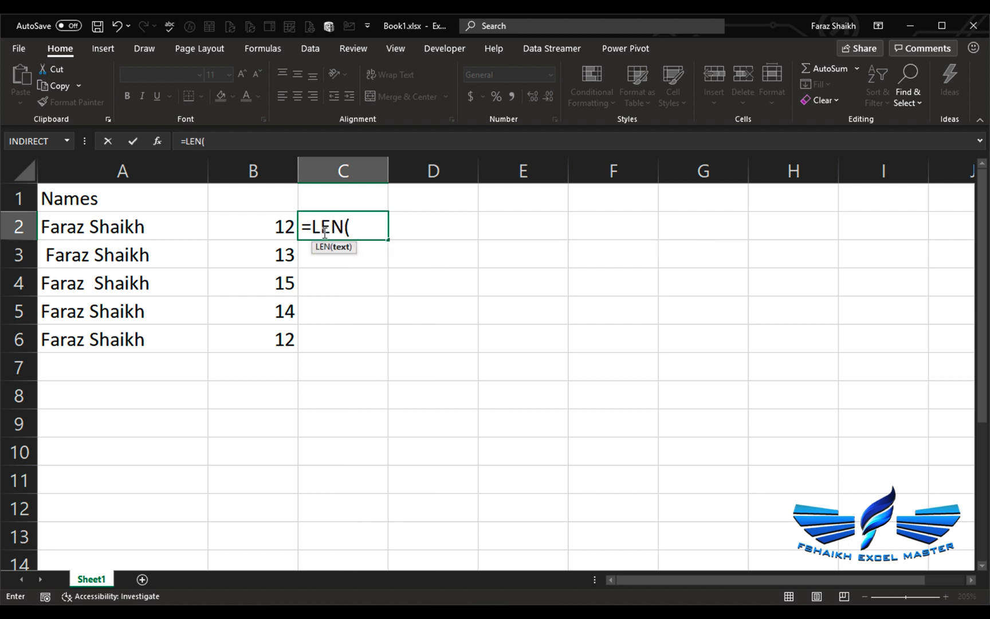
{"action": "type", "text": "t"}
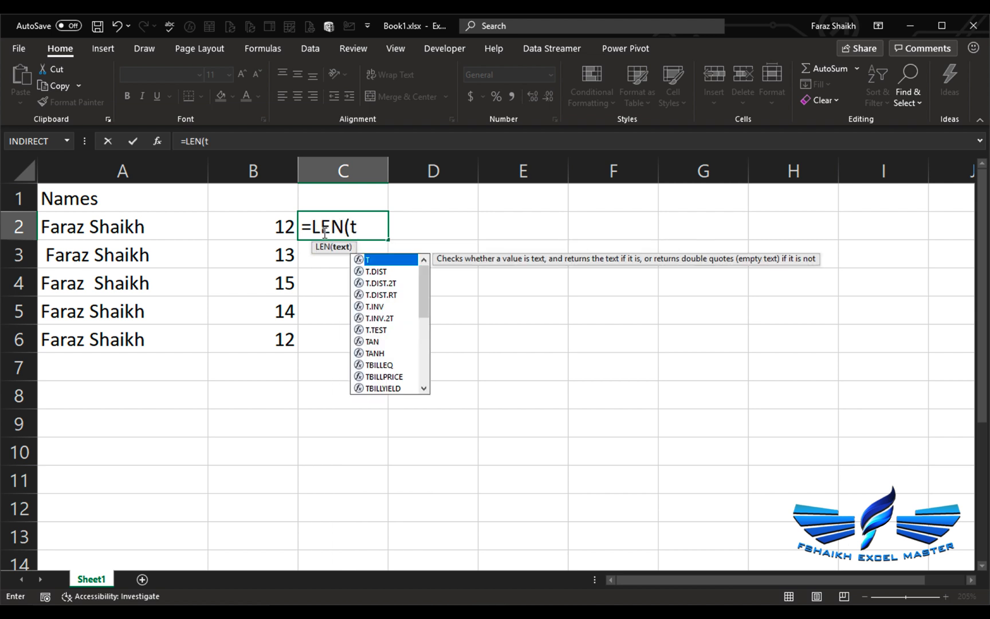
{"action": "type", "text": "r"}
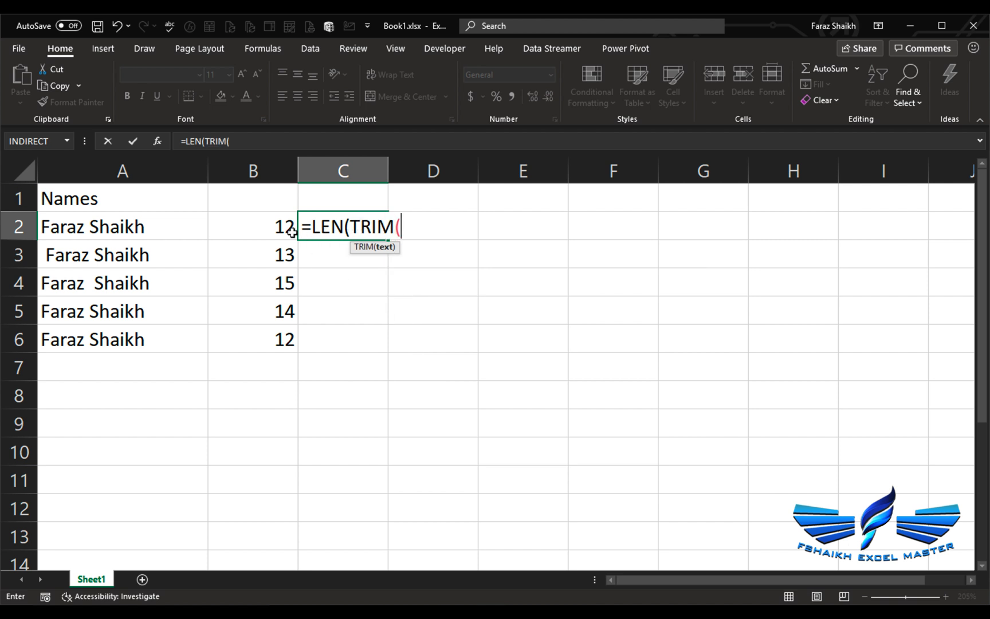
{"action": "left_click", "coordinate": [122, 226]}
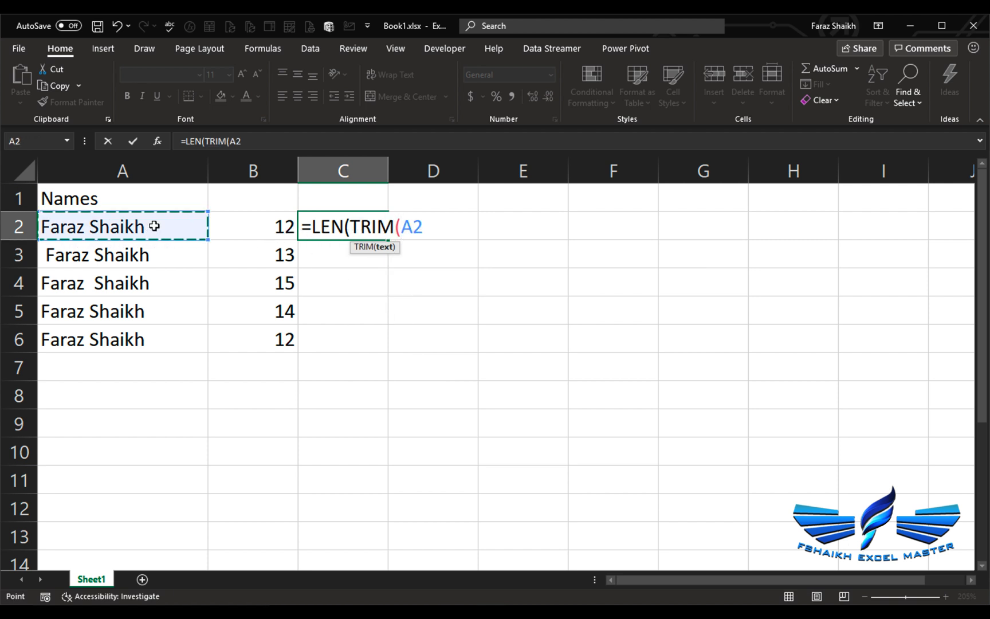
{"action": "type", "text": "))"}
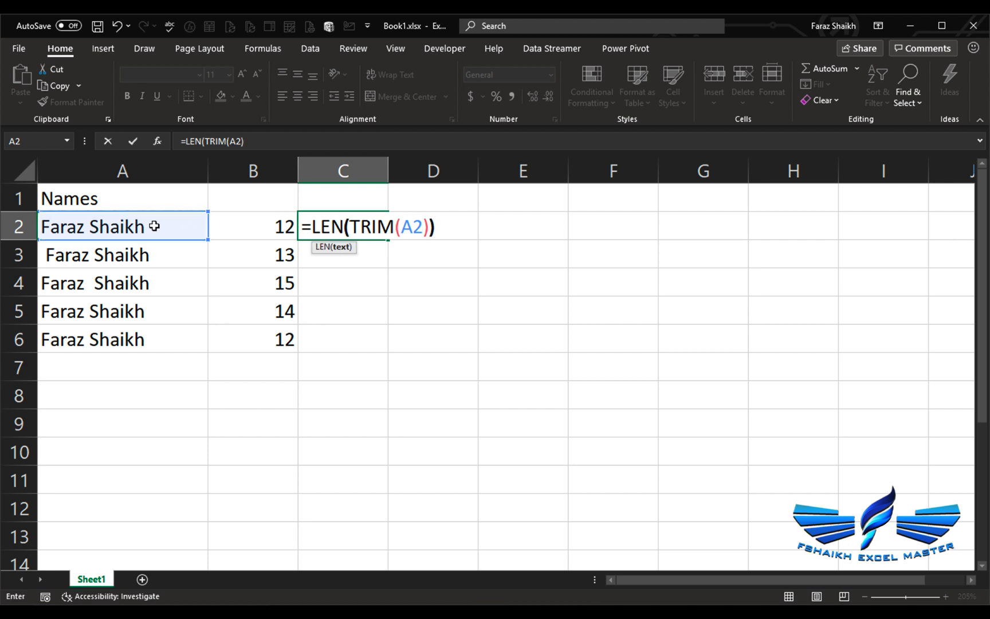
{"action": "key", "text": "Enter"}
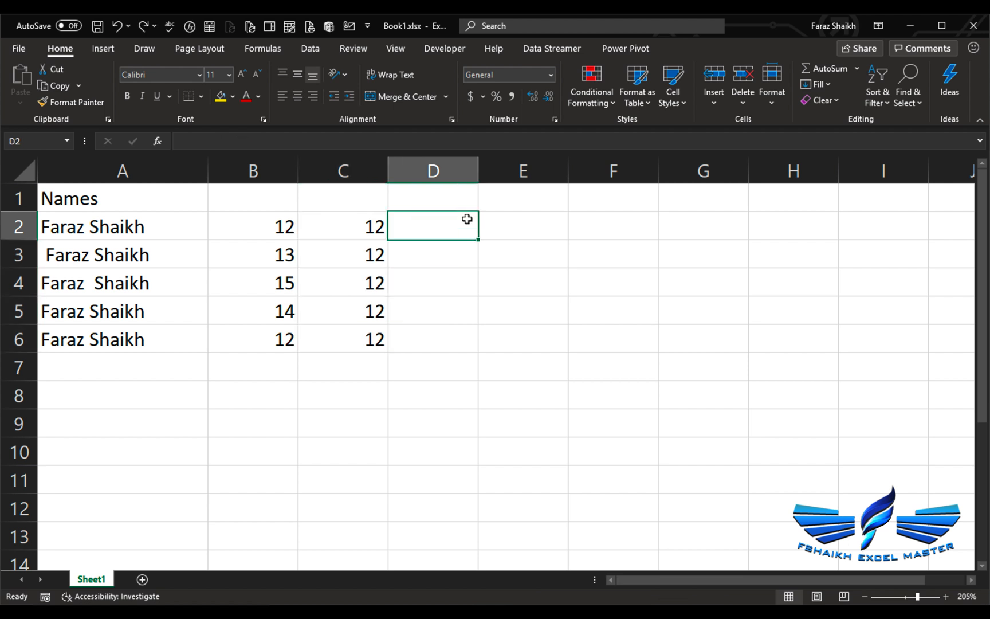
- Fill D2:D6 with =B2=C2, showing TRUE, FALSE, FALSE, FALSE, TRUE
{"action": "type", "text": "="}
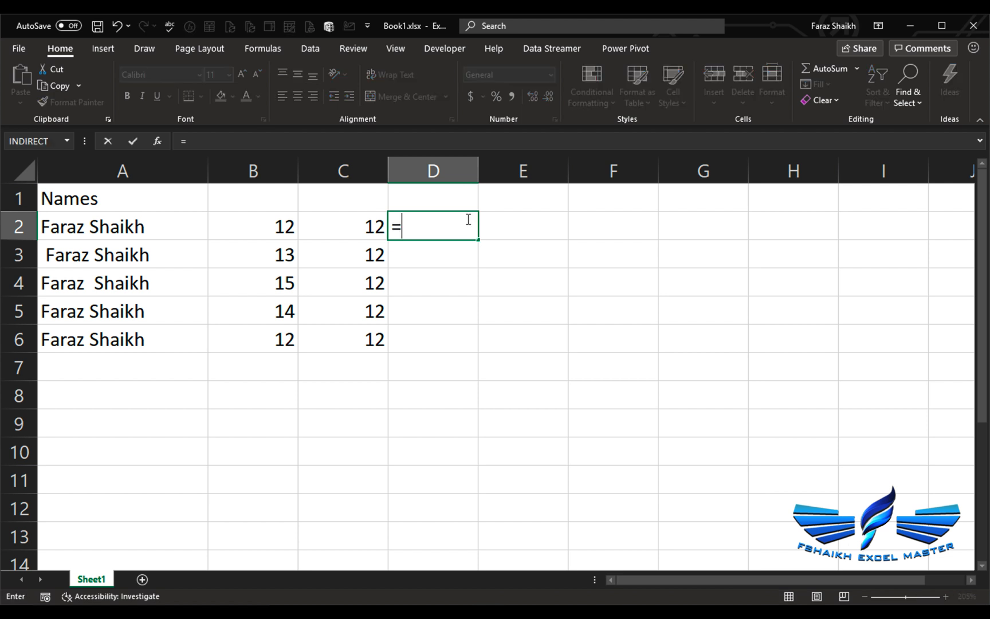
{"action": "left_click", "coordinate": [253, 226]}
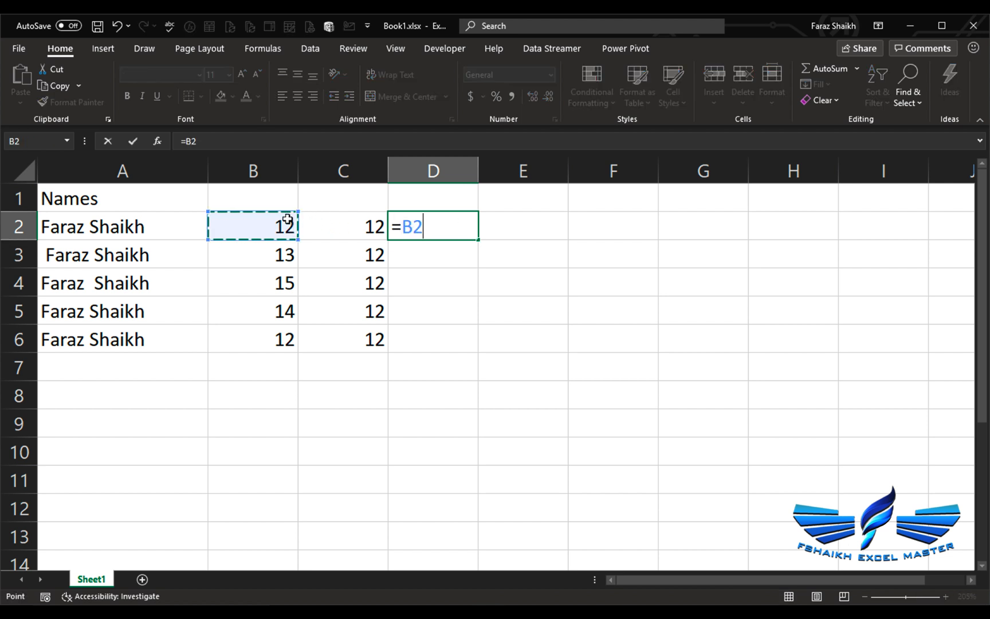
{"action": "type", "text": "=C2"}
{"action": "key", "text": "enter"}
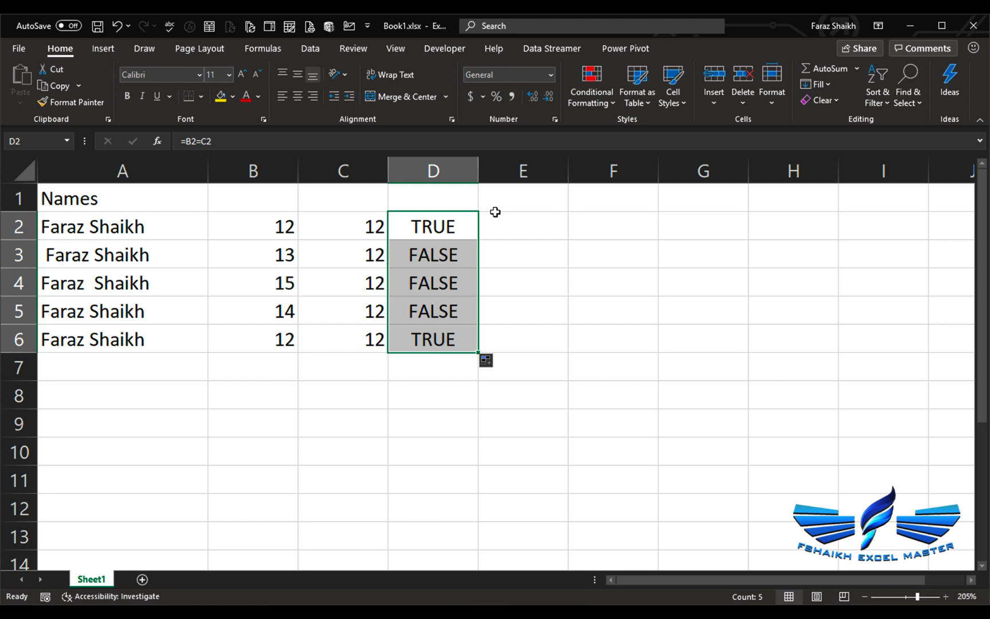
{"action": "mouse_move", "coordinate": [518, 229]}
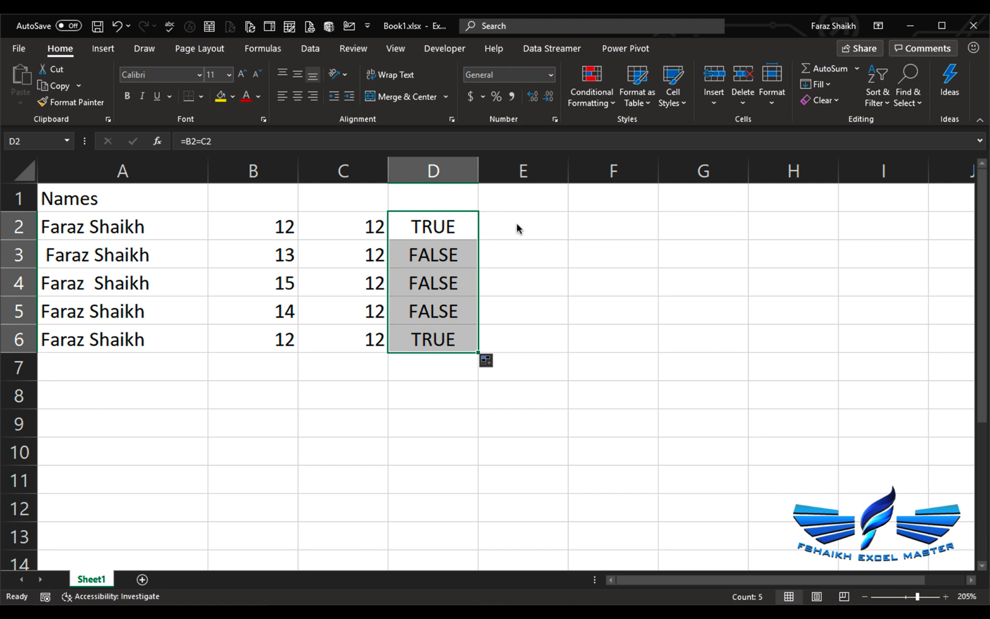
{"action": "mouse_move", "coordinate": [516, 224]}
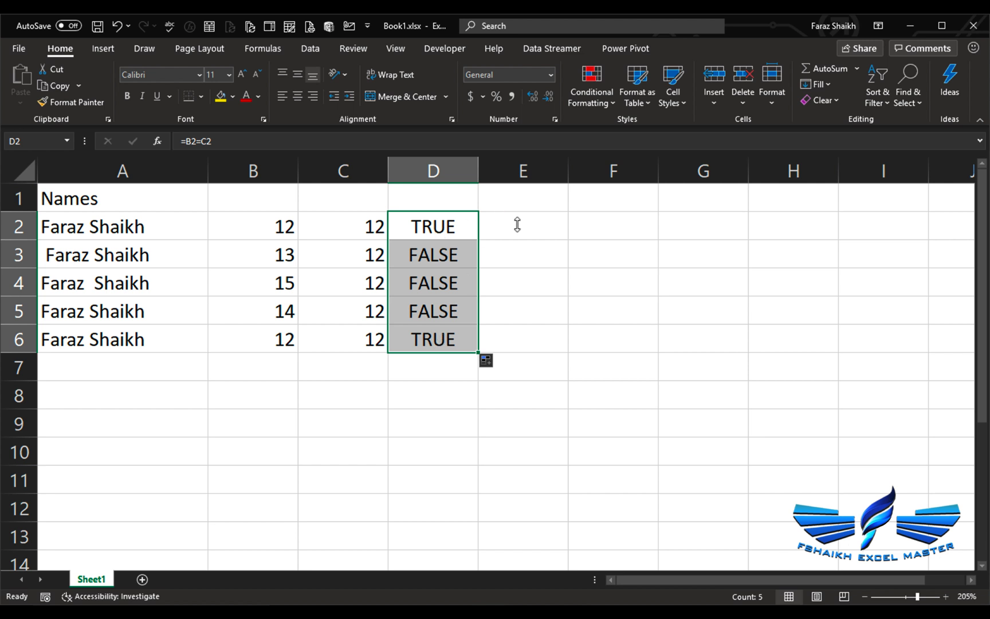
- Enter =LEN(A2)=LEN(TRIM(A2)) in E2 as a single-formula length check
{"action": "left_click", "coordinate": [522, 225]}
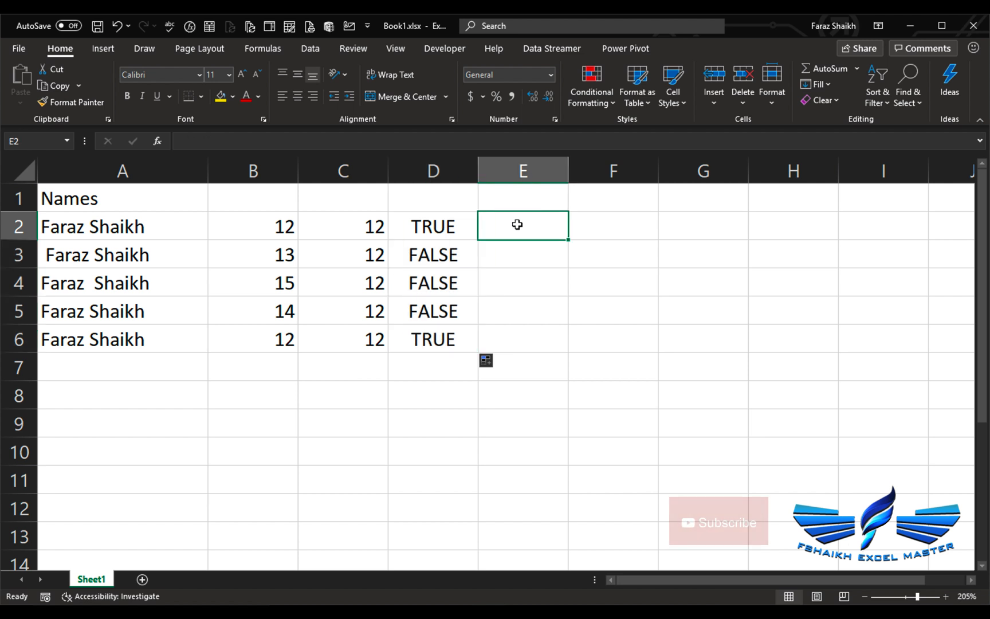
{"action": "type", "text": "=LEN("}
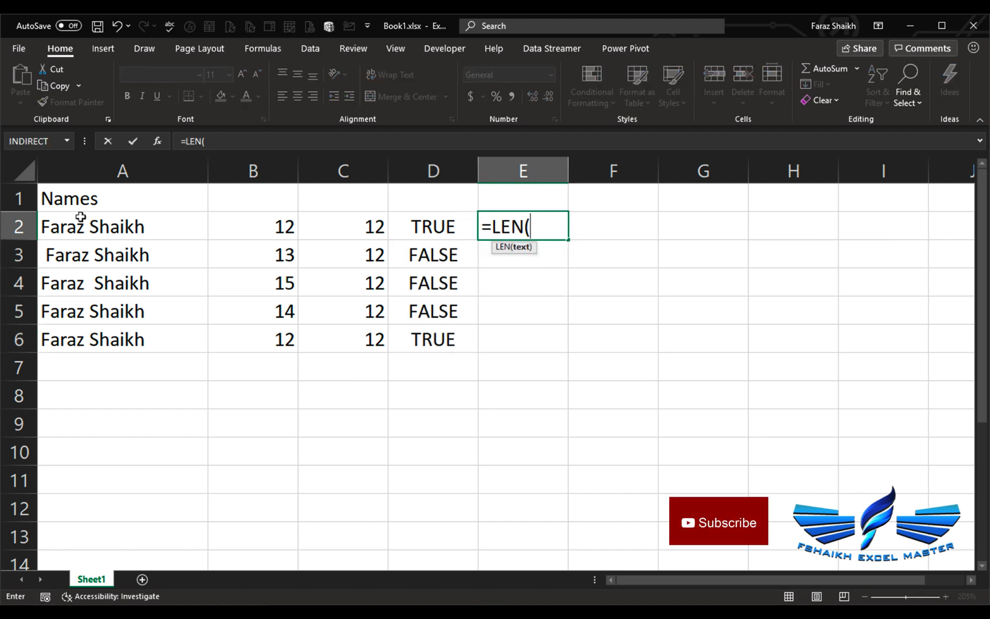
{"action": "left_click", "coordinate": [123, 226]}
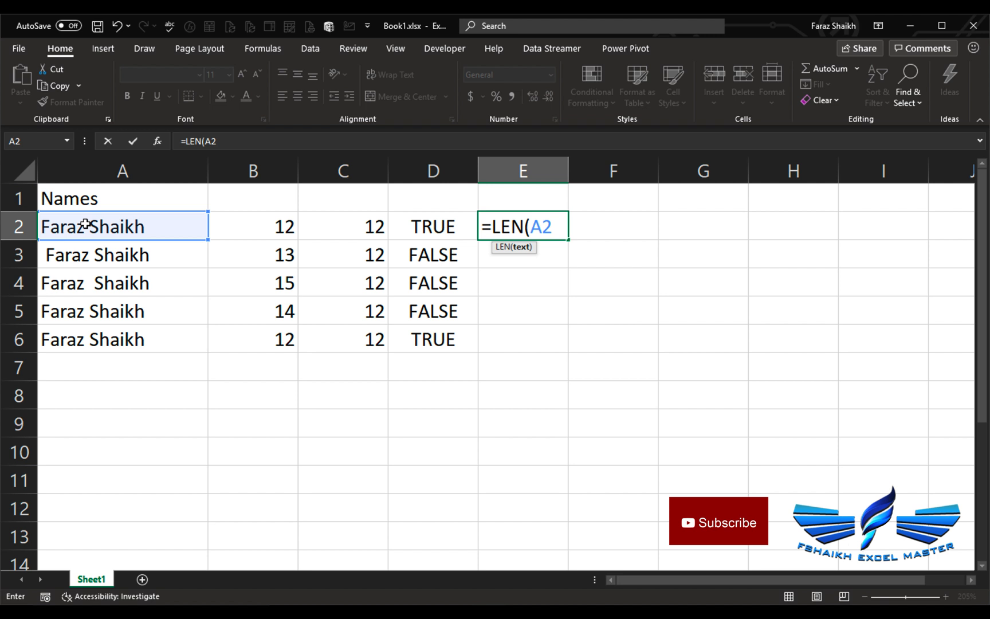
{"action": "type", "text": ")="}
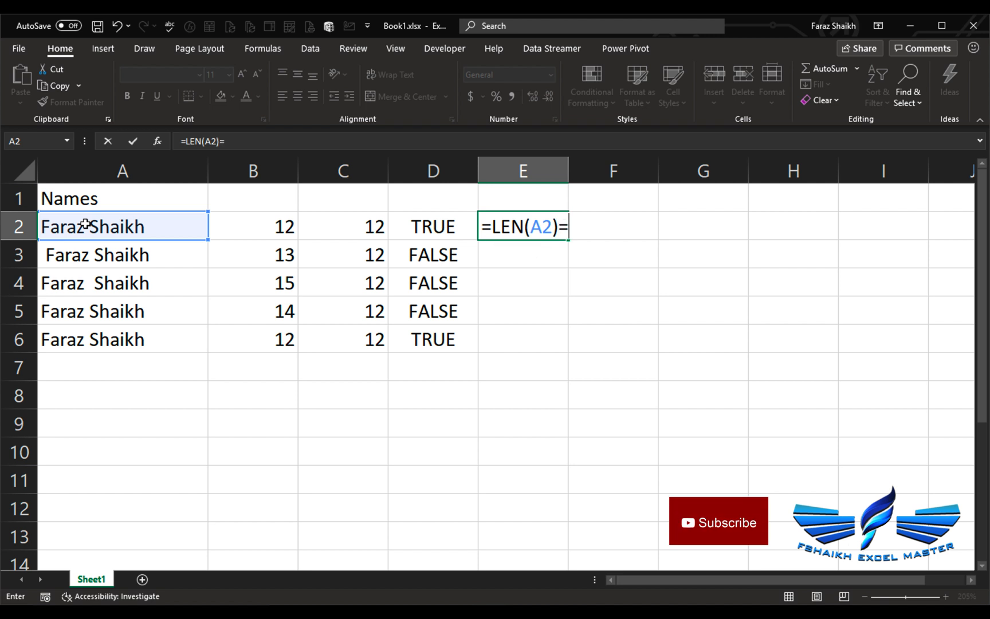
{"action": "type", "text": "LEN("}
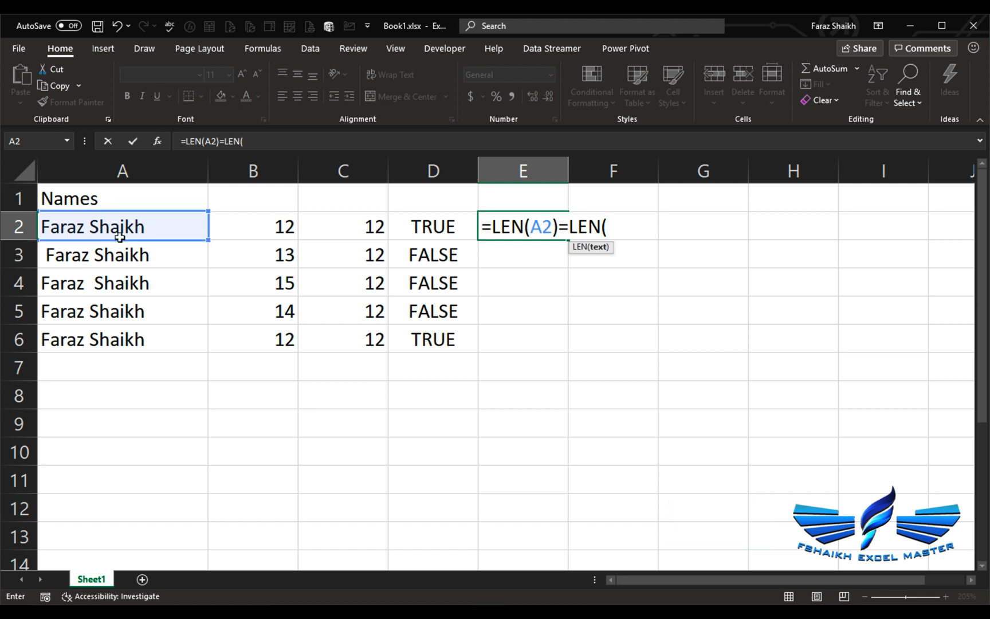
{"action": "type", "text": "trim"}
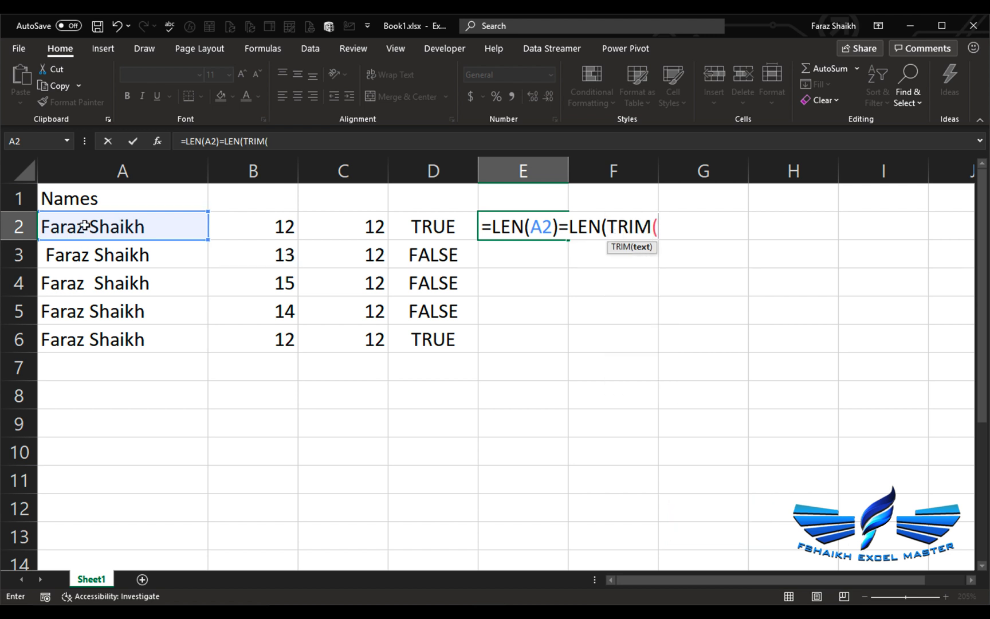
{"action": "left_click", "coordinate": [123, 225]}
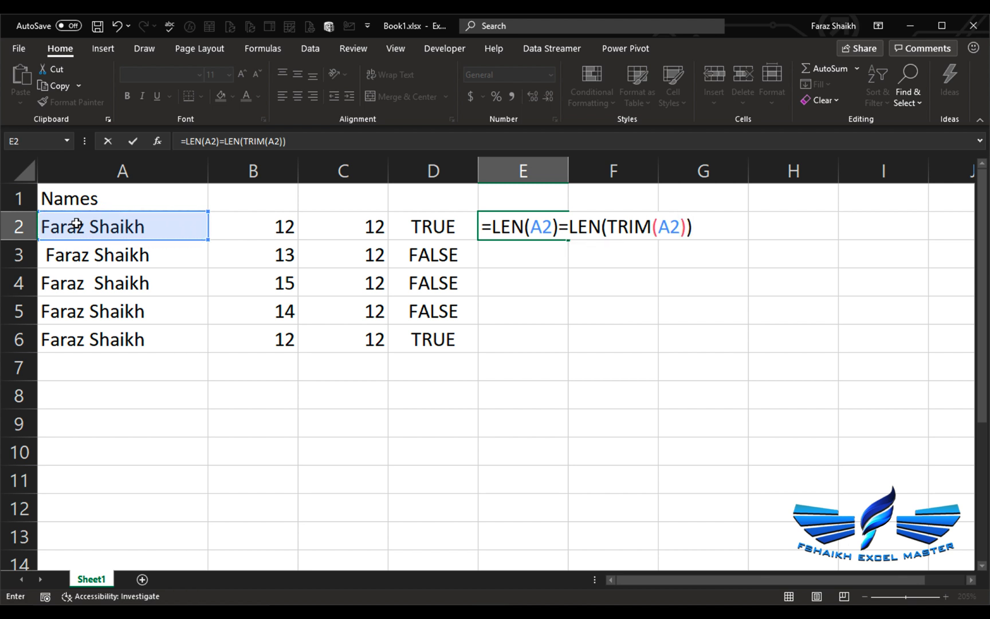
{"action": "key", "text": "enter"}
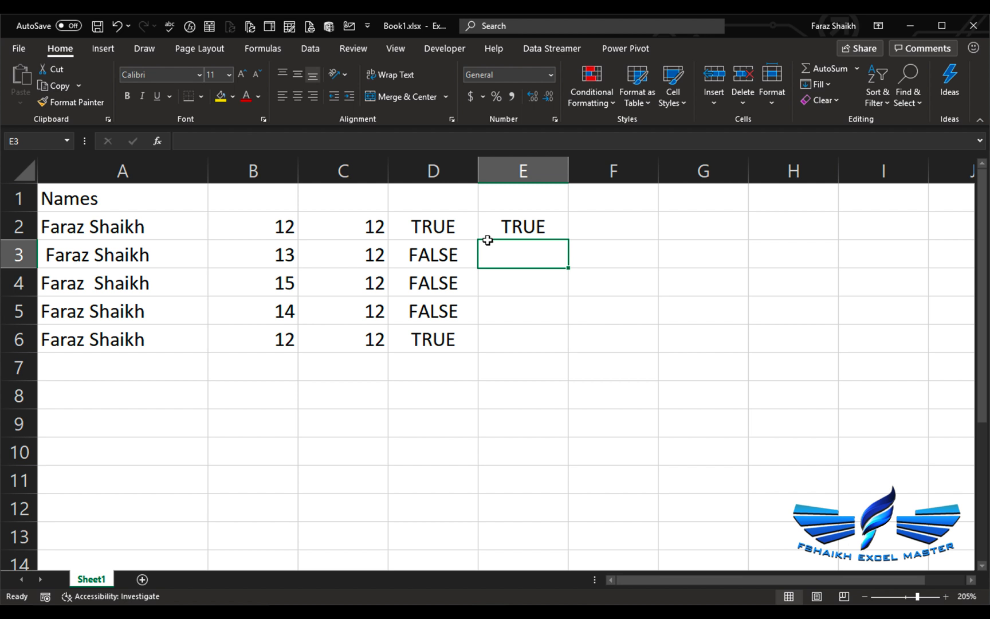
- Copy the check down to E6, showing TRUE, FALSE, FALSE, FALSE, TRUE
{"action": "left_click_drag", "start_coordinate": [523, 226], "coordinate": [522, 339]}
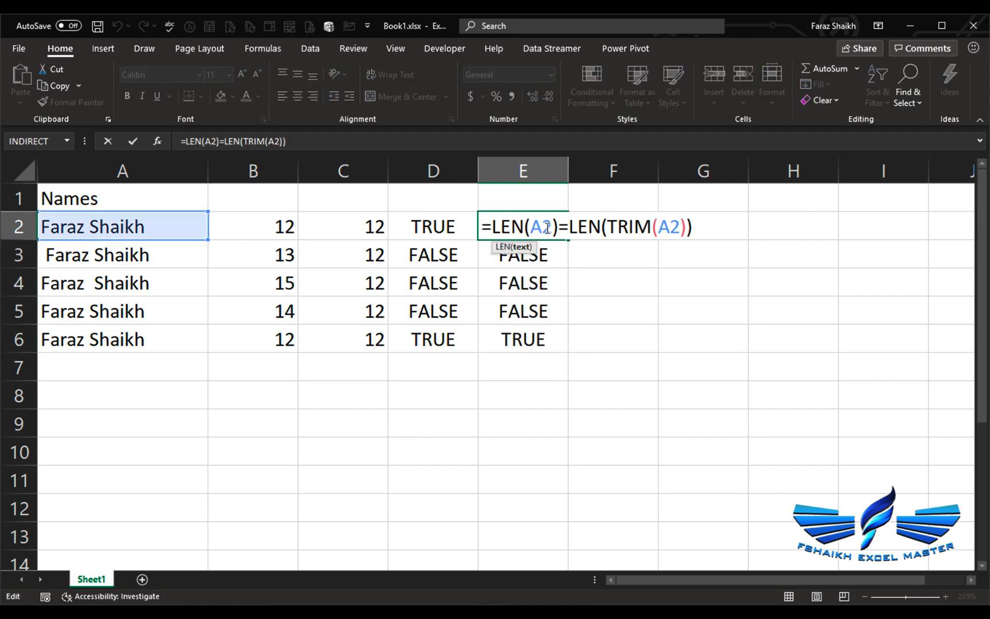
{"action": "key", "text": "enter"}
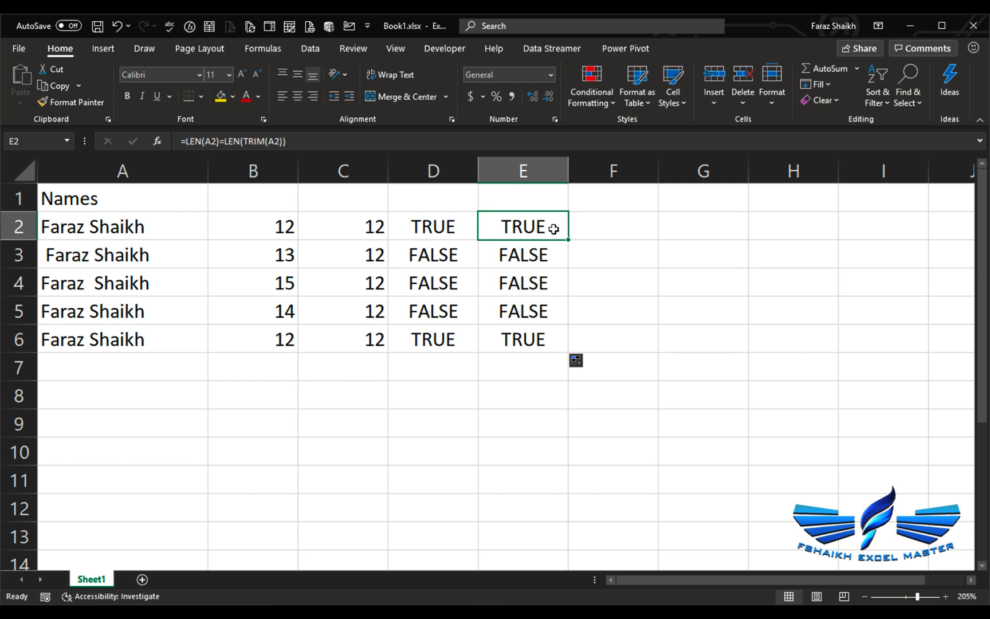
{"action": "double_click", "coordinate": [522, 227]}
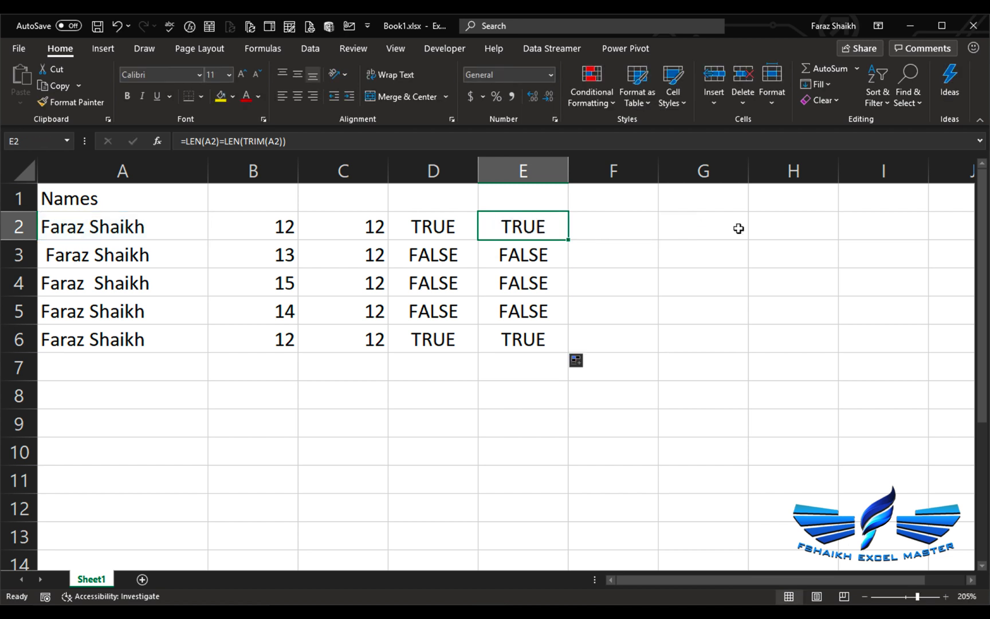
{"action": "left_click", "coordinate": [122, 226]}
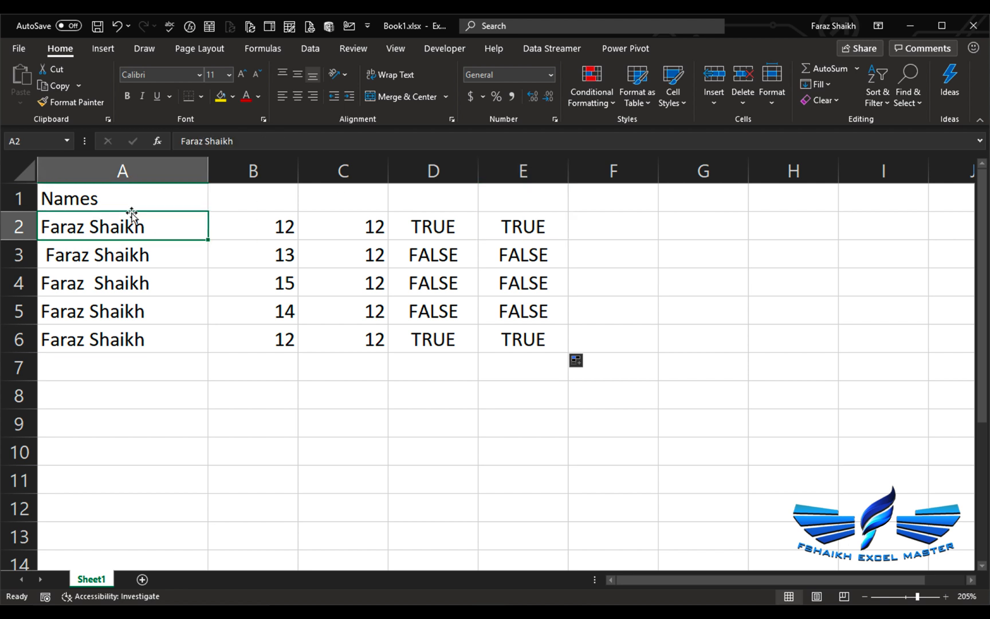
- Select A2:A13 and start a new conditional formatting rule for the names
{"action": "left_click_drag", "start_coordinate": [123, 226], "coordinate": [123, 451]}
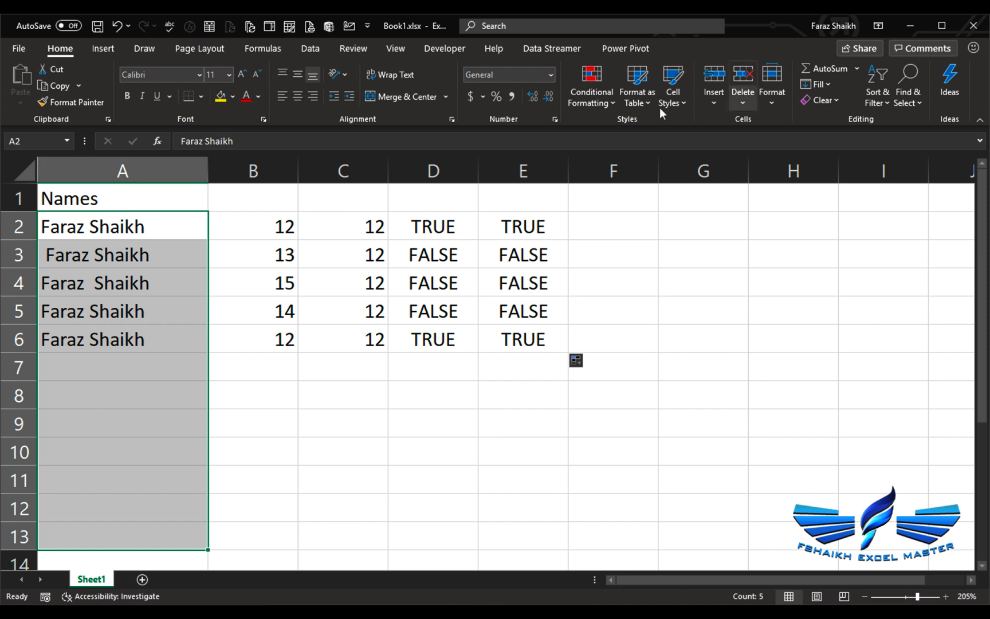
{"action": "left_click", "coordinate": [590, 84]}
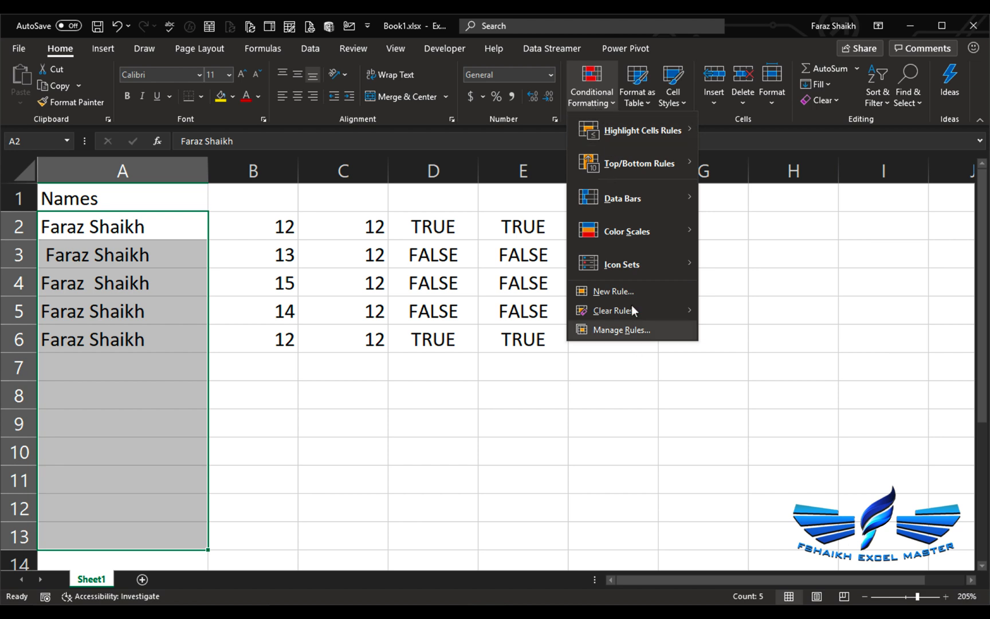
{"action": "left_click", "coordinate": [612, 291]}
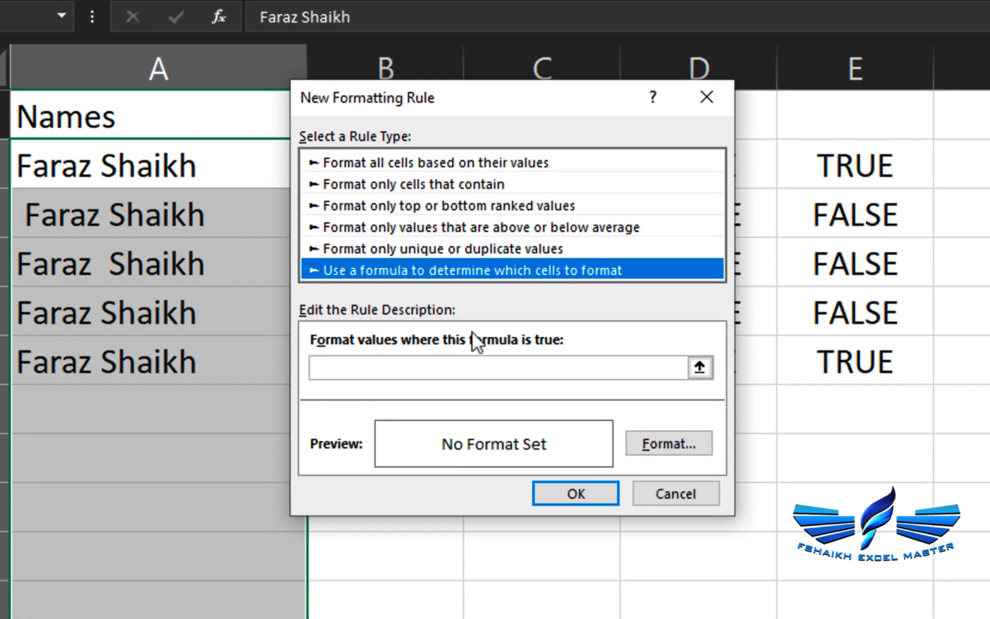
{"action": "mouse_move", "coordinate": [423, 359]}
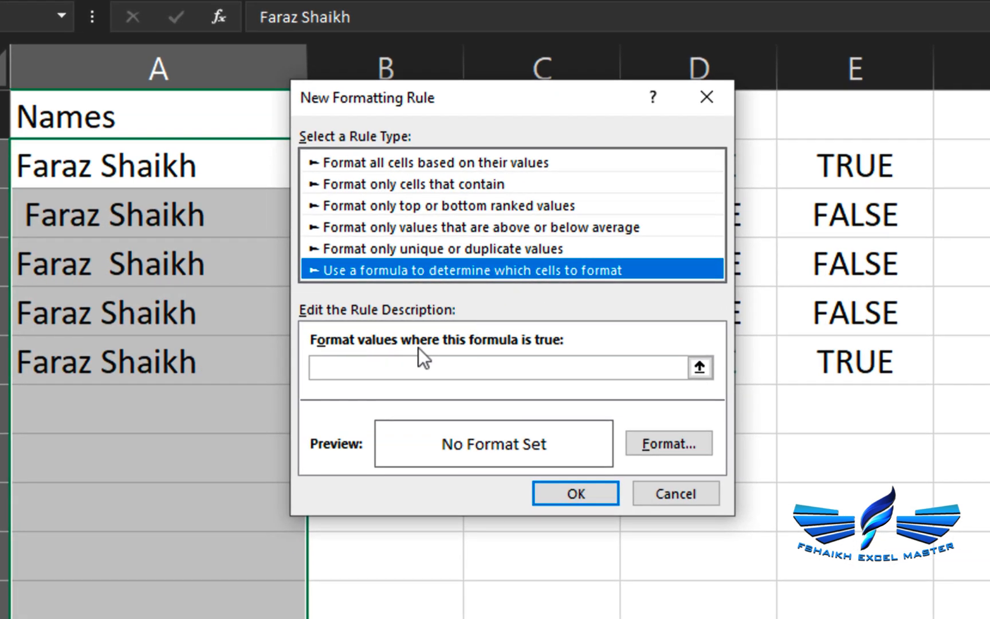
{"action": "mouse_move", "coordinate": [517, 369]}
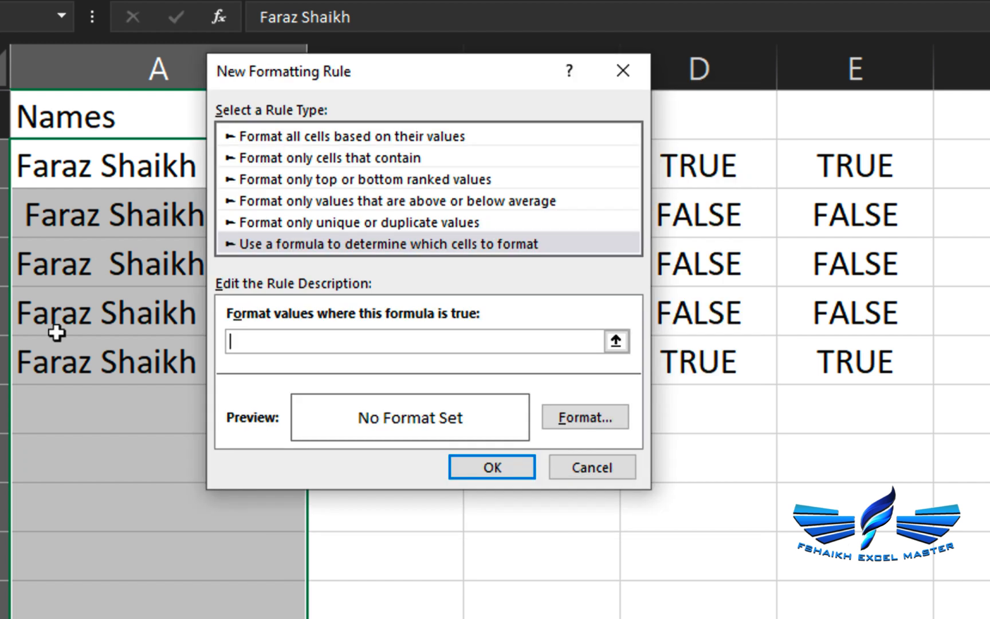
- Draft =LEN(A2)=LEN(TRIM(A2)) in the rule, cancel it, and begin wrapping E2's check in NOT
{"action": "type", "text": "=LEN(A2)=LEN(TRIM(A2))"}
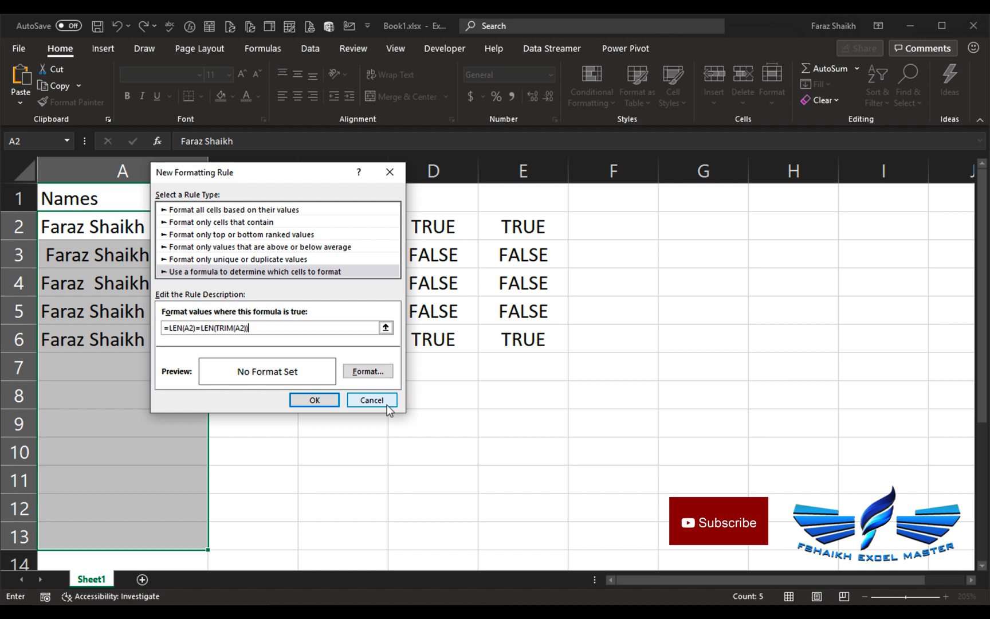
{"action": "mouse_move", "coordinate": [385, 404]}
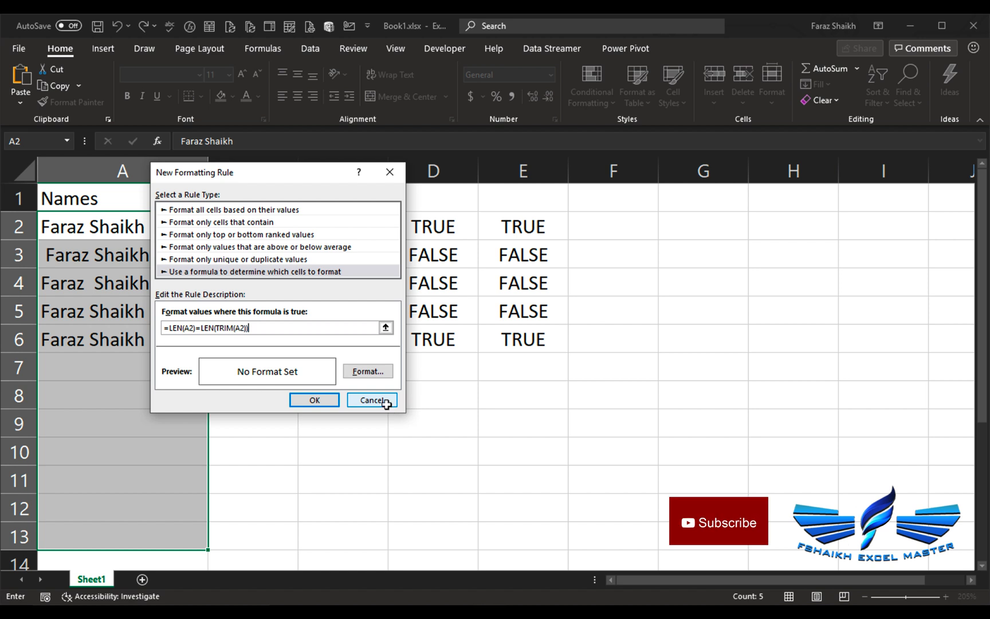
{"action": "left_click", "coordinate": [371, 400]}
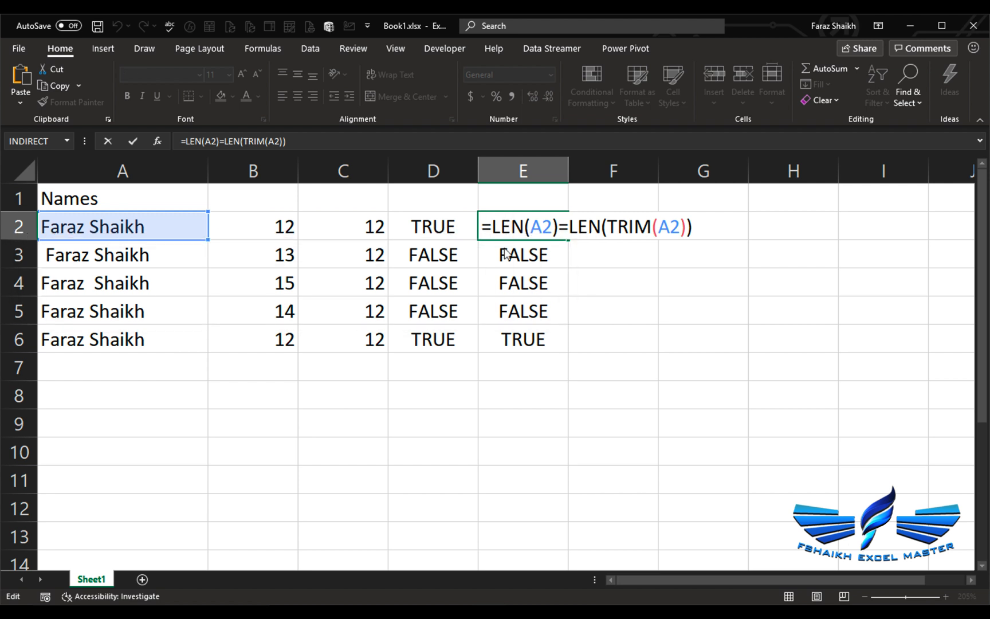
{"action": "type", "text": "NOT("}
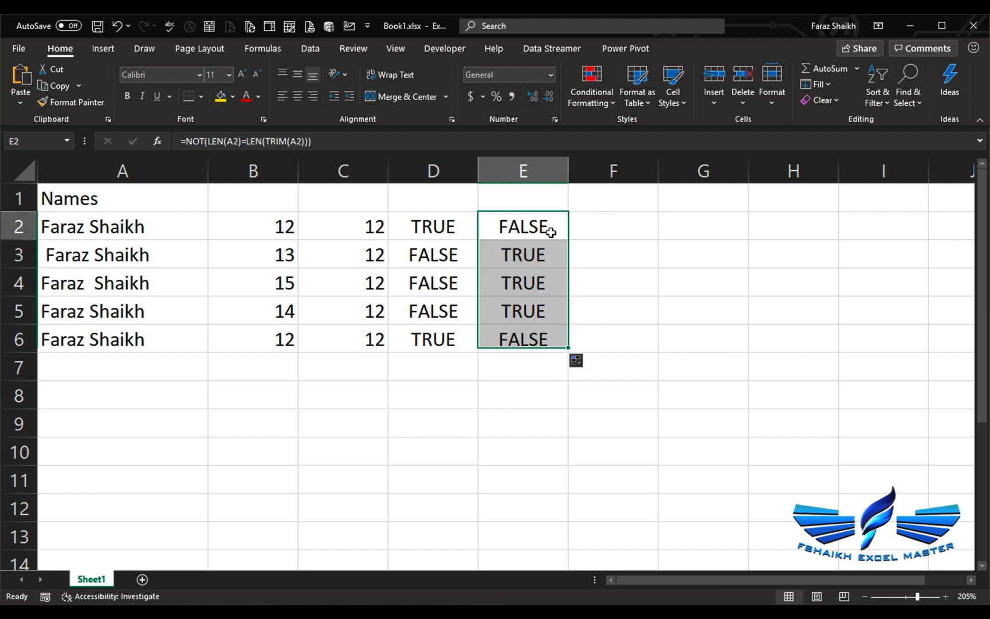
- Try a <> version in E2, discard it, and keep =NOT(LEN(A2)=LEN(TRIM(A2)))
{"action": "double_click", "coordinate": [522, 225]}
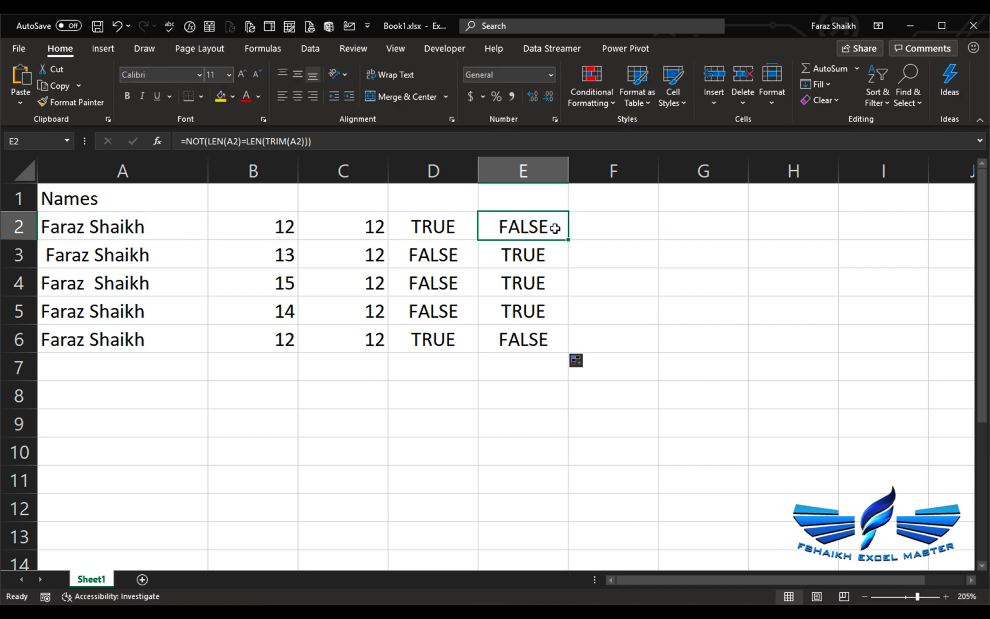
{"action": "double_click", "coordinate": [522, 226]}
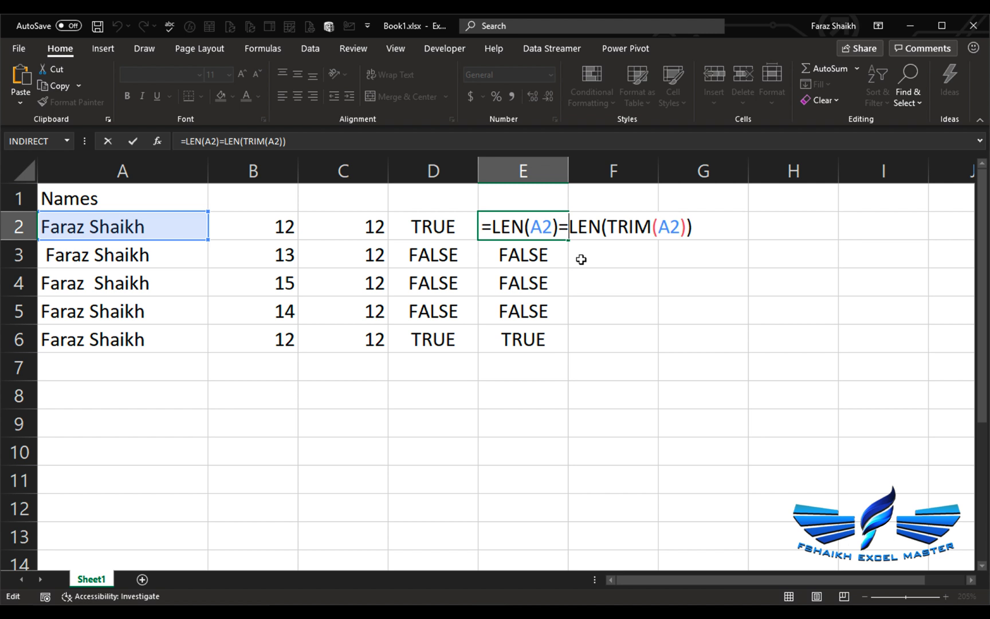
{"action": "key", "text": "Backspace"}
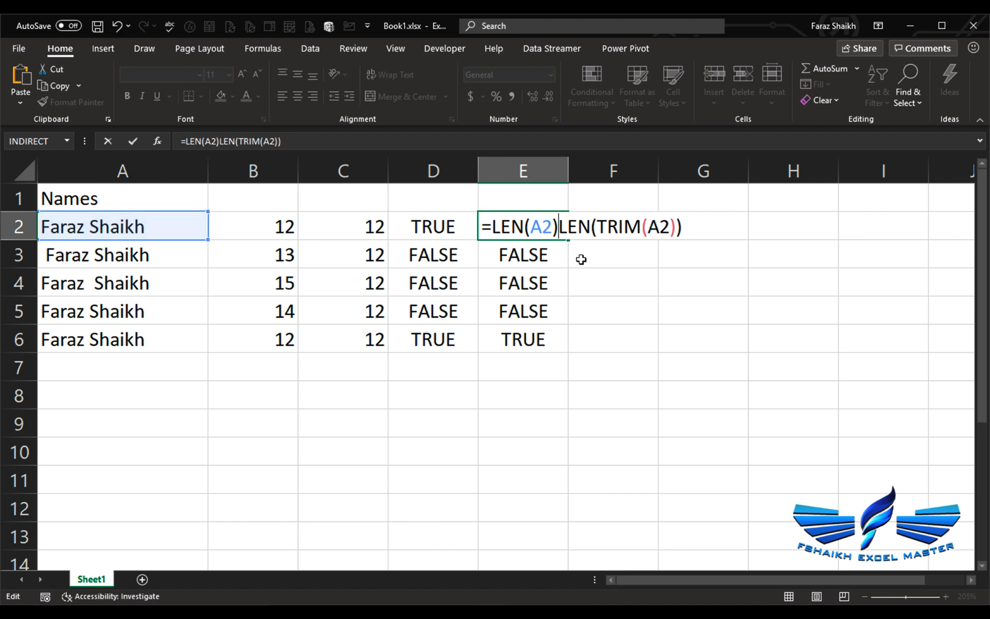
{"action": "type", "text": "<>"}
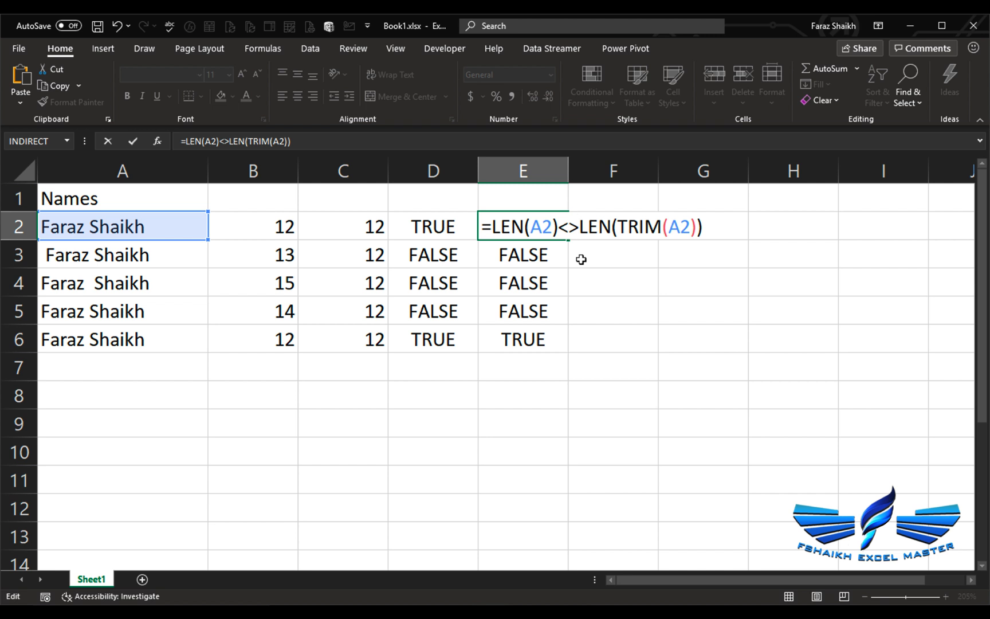
{"action": "key", "text": "enter"}
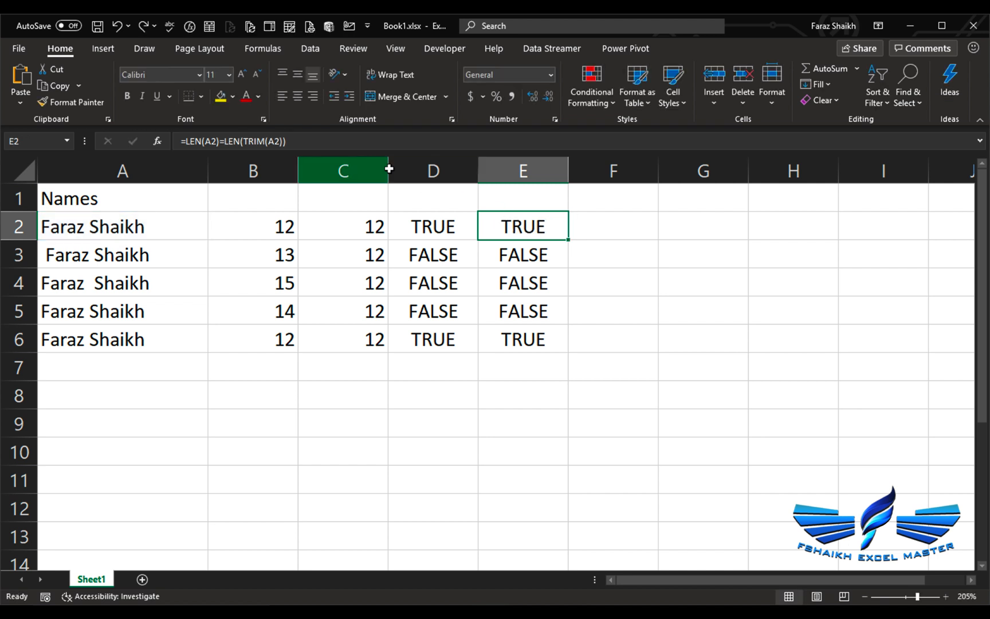
{"action": "type", "text": "=NOT(LEN(A2)=LEN(TRIM(A2)))"}
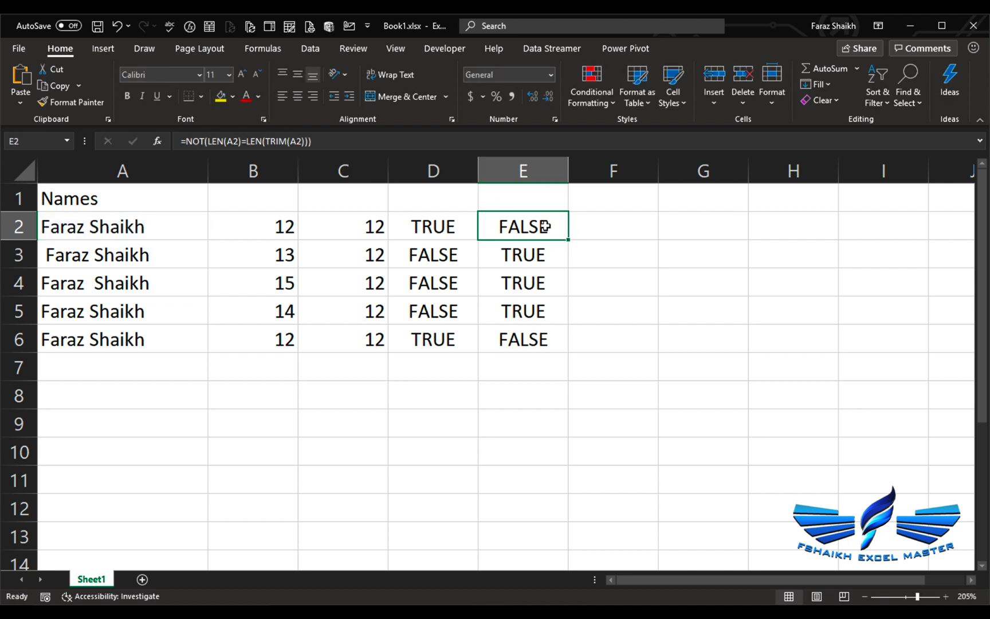
{"action": "double_click", "coordinate": [522, 226]}
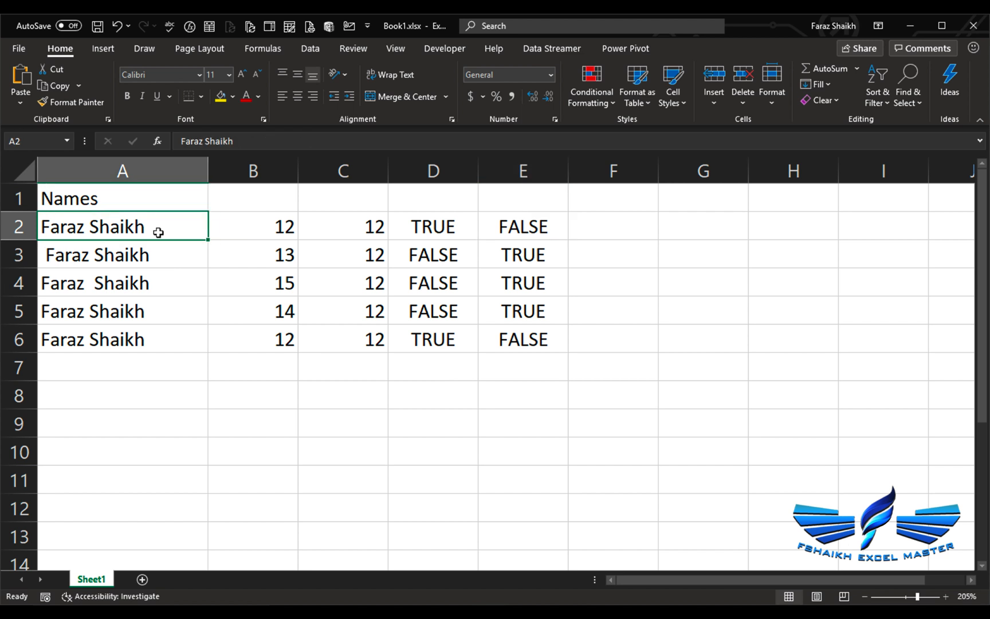
- Select column A and create a formula rule =NOT(LEN(A1)=LEN(TRIM(A1)))
{"action": "left_click", "coordinate": [123, 170]}
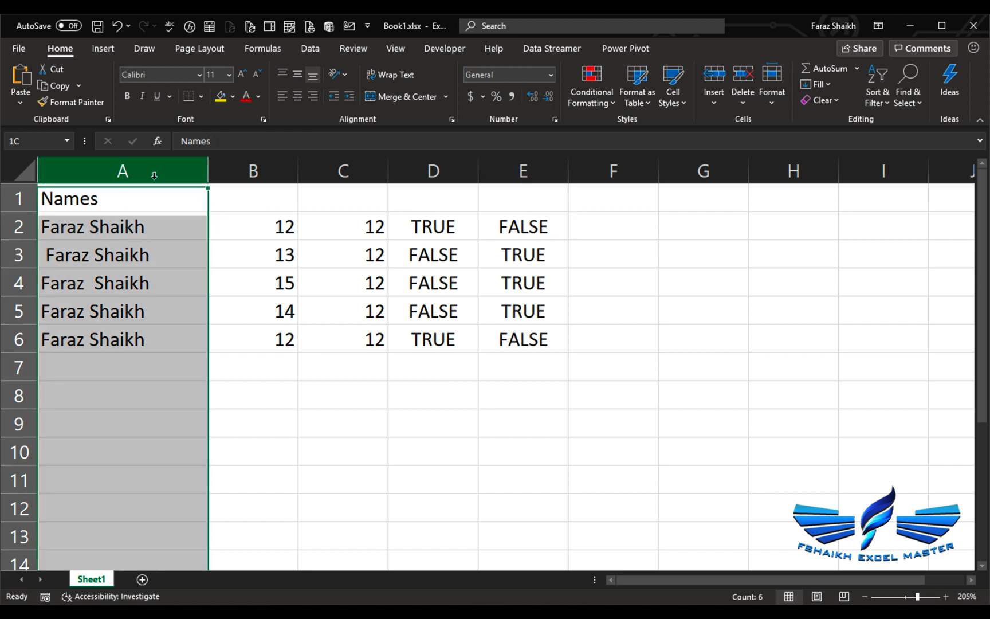
{"action": "left_click", "coordinate": [590, 85]}
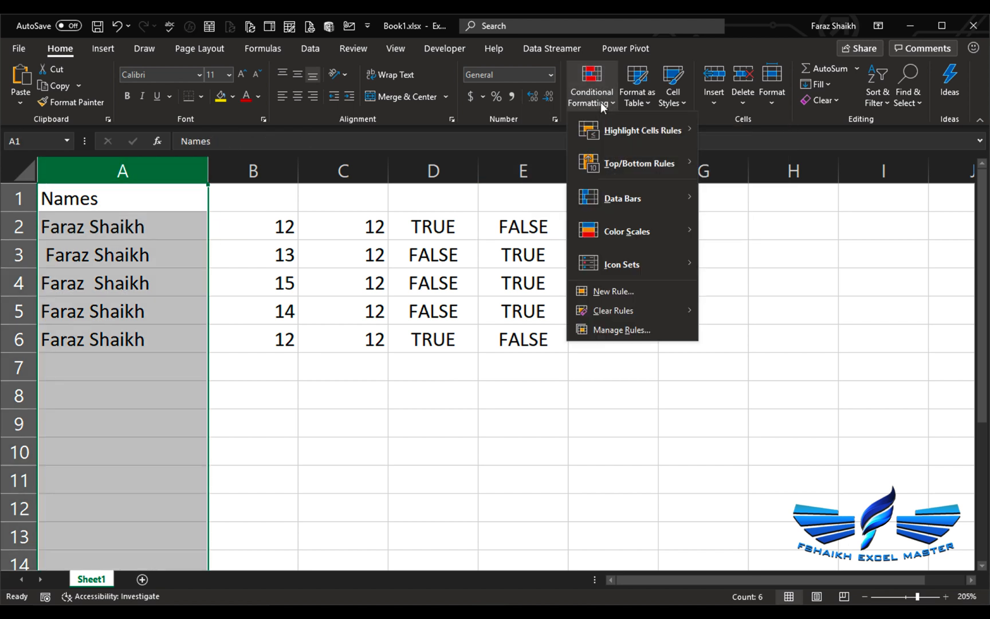
{"action": "left_click", "coordinate": [650, 299]}
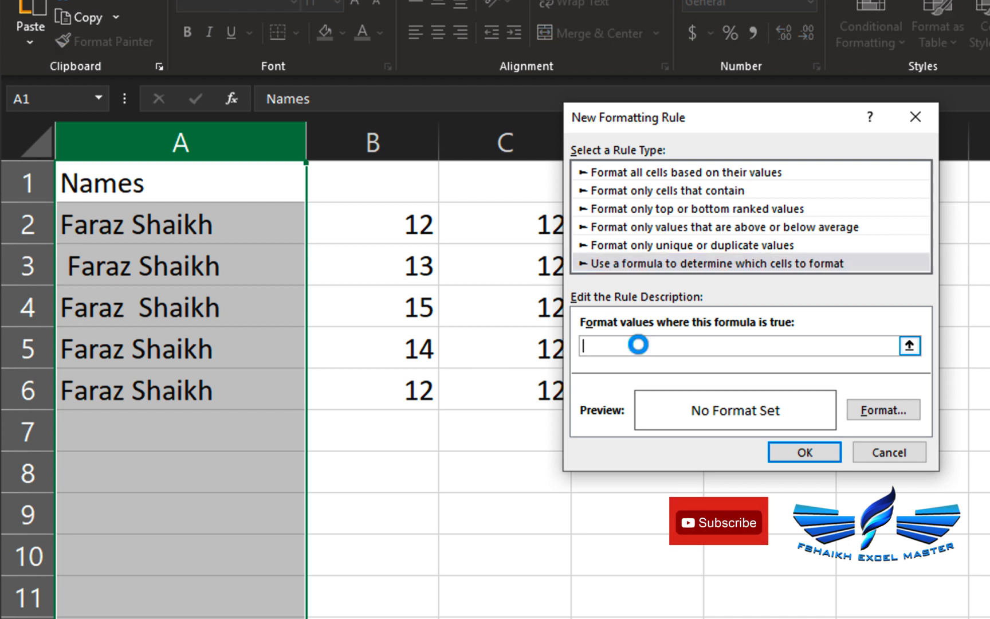
{"action": "type", "text": "=NOT(LEN(A2)=LEN(TRIM(A2)))"}
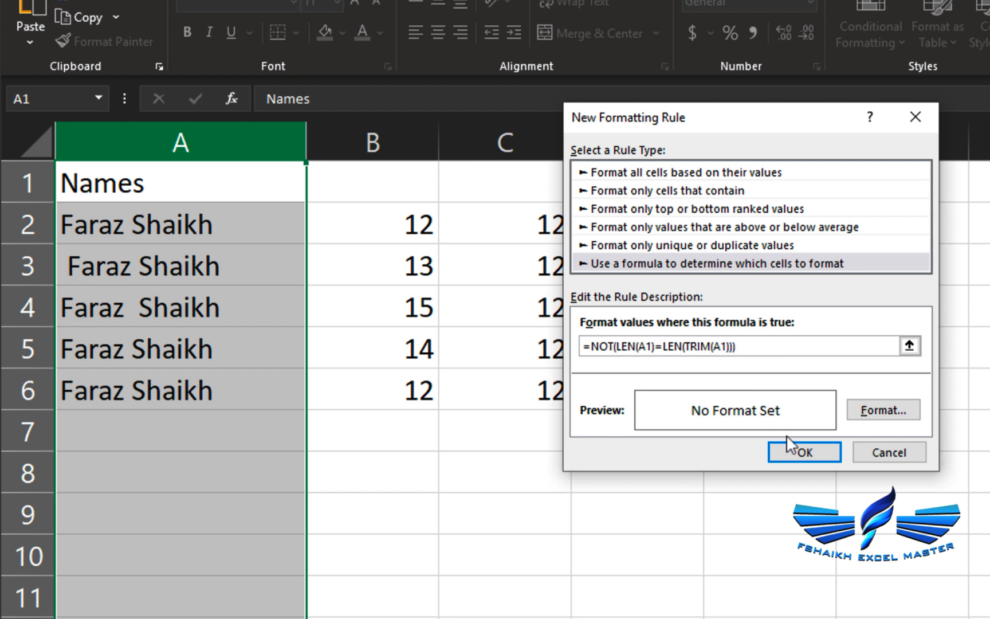
{"action": "mouse_move", "coordinate": [159, 209]}
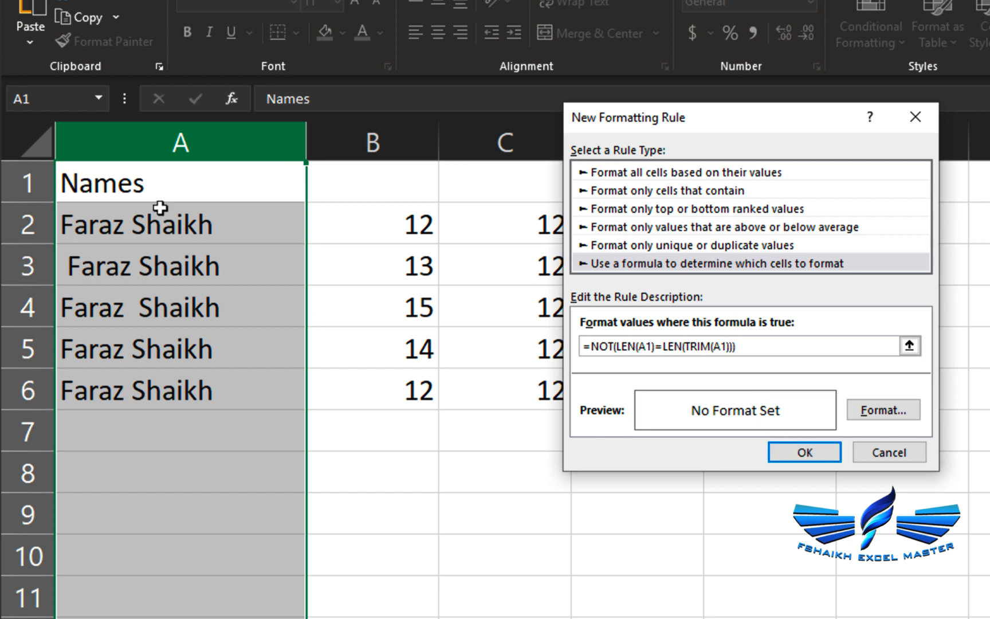
{"action": "mouse_move", "coordinate": [882, 409]}
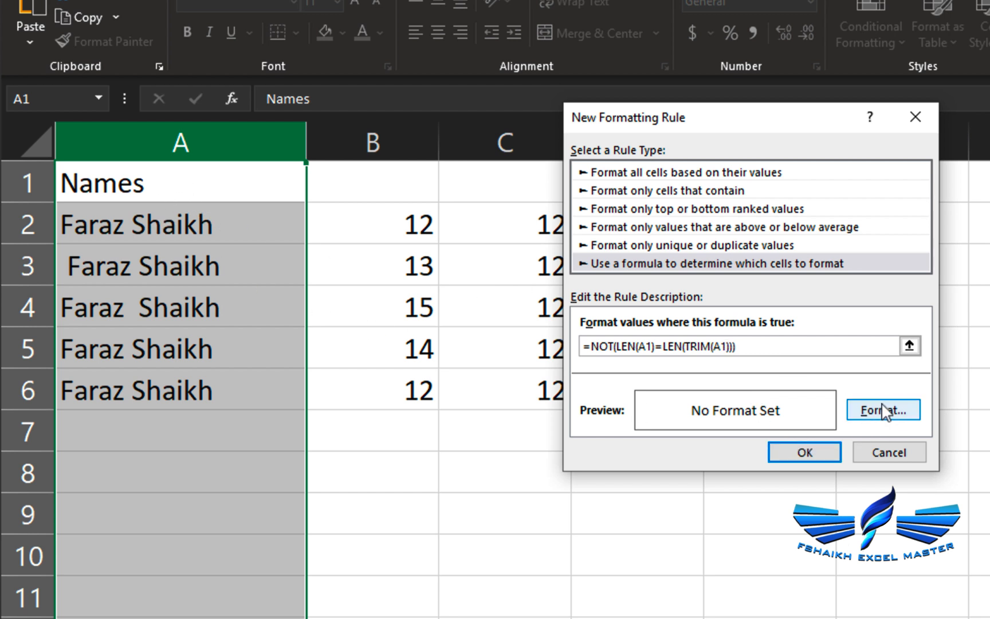
- Give the rule a light orange fill and apply it, turning the padded names in rows 3–5 orange
{"action": "left_click", "coordinate": [882, 410]}
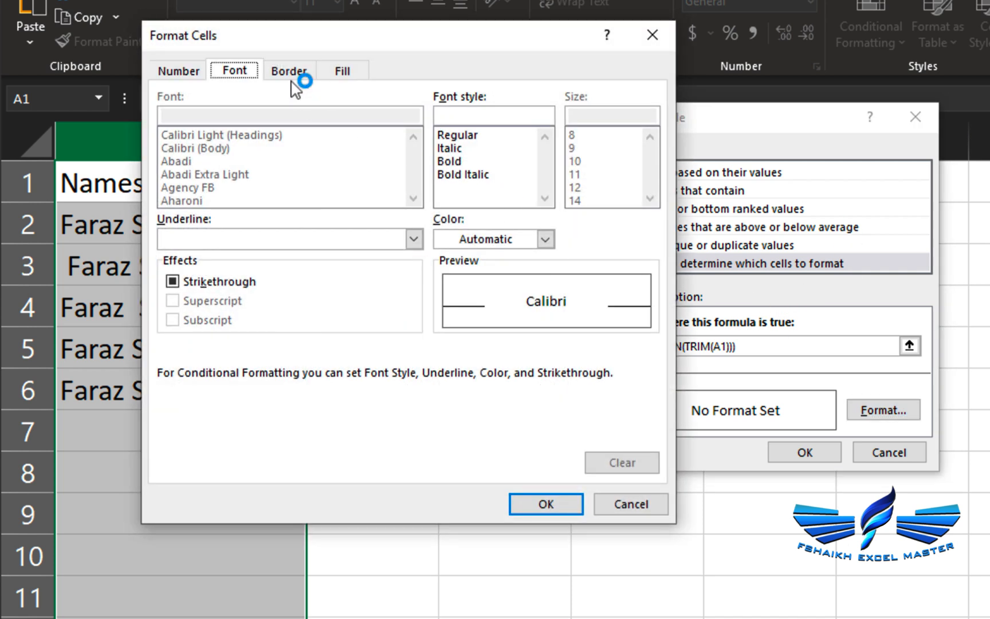
{"action": "left_click", "coordinate": [342, 70]}
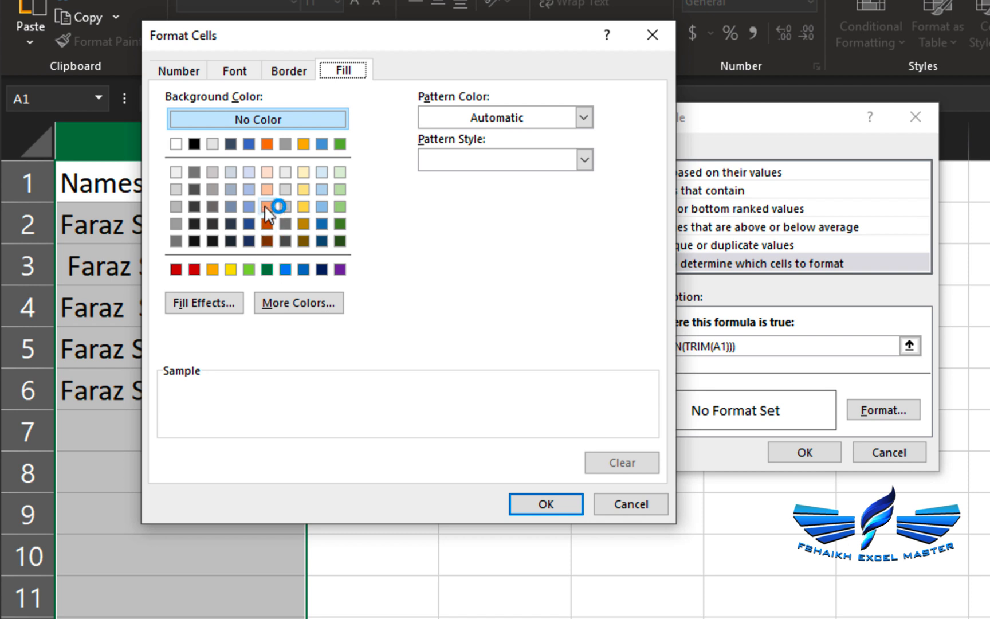
{"action": "left_click", "coordinate": [265, 223]}
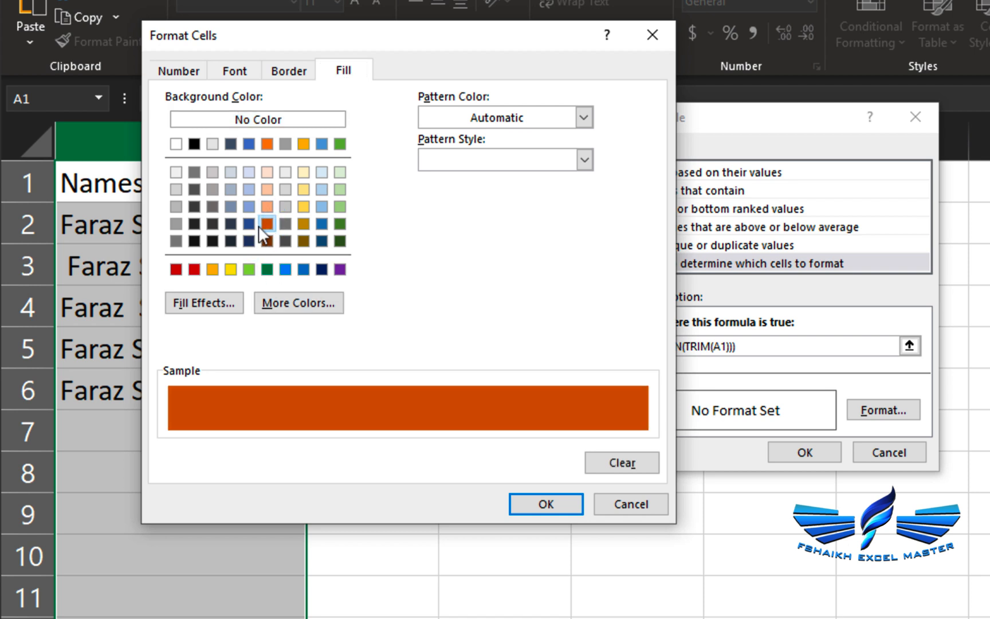
{"action": "left_click", "coordinate": [267, 206]}
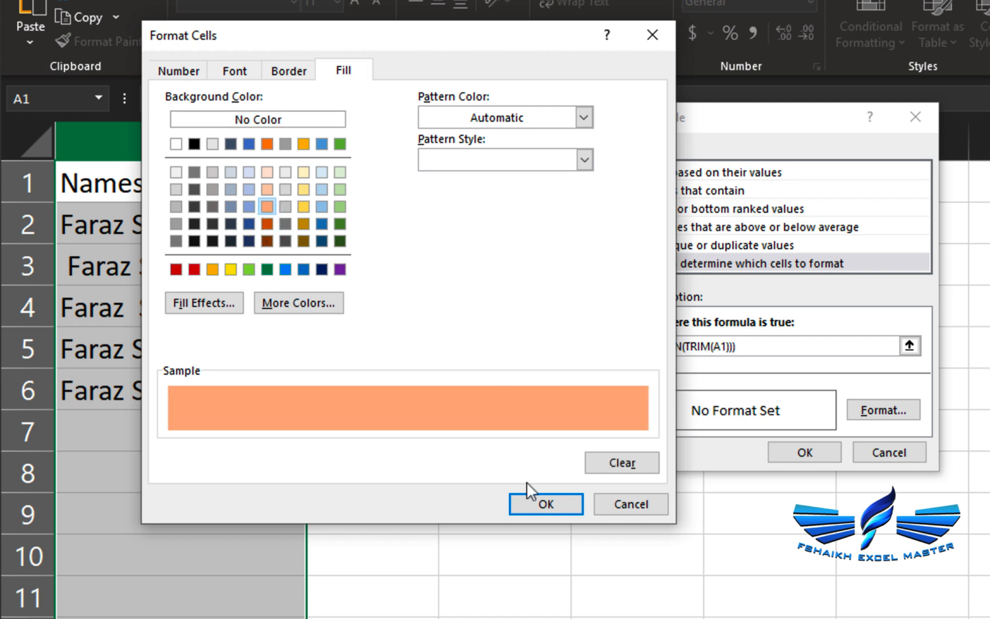
{"action": "left_click", "coordinate": [544, 504]}
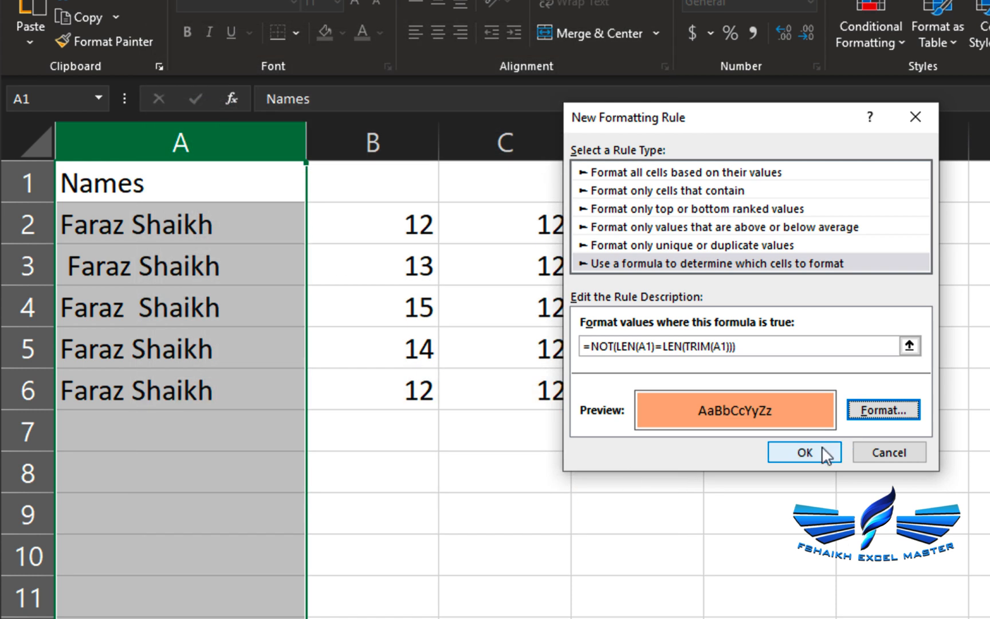
{"action": "left_click", "coordinate": [803, 452]}
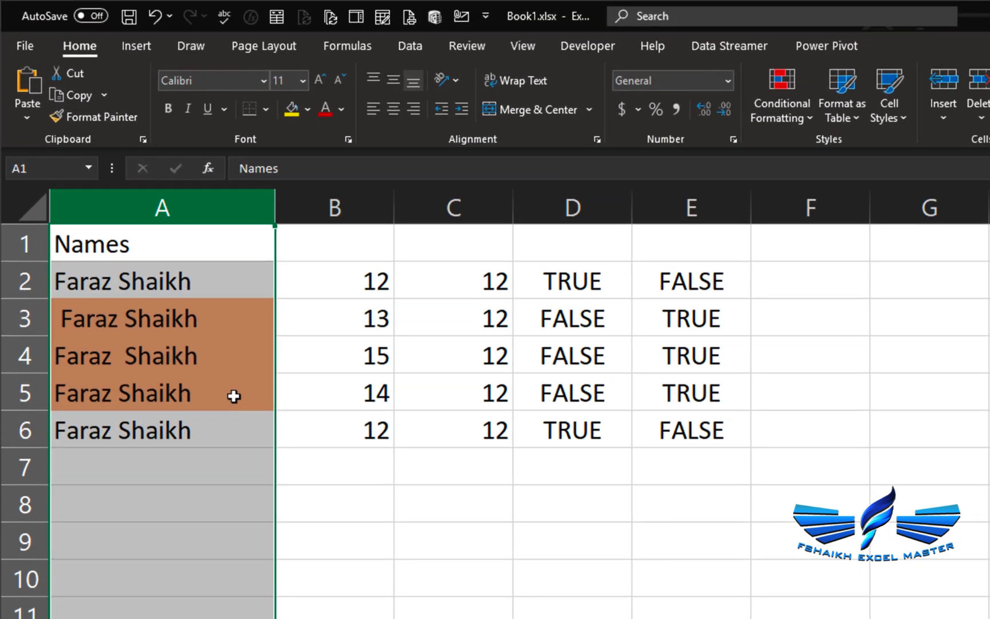
{"action": "left_click", "coordinate": [781, 95]}
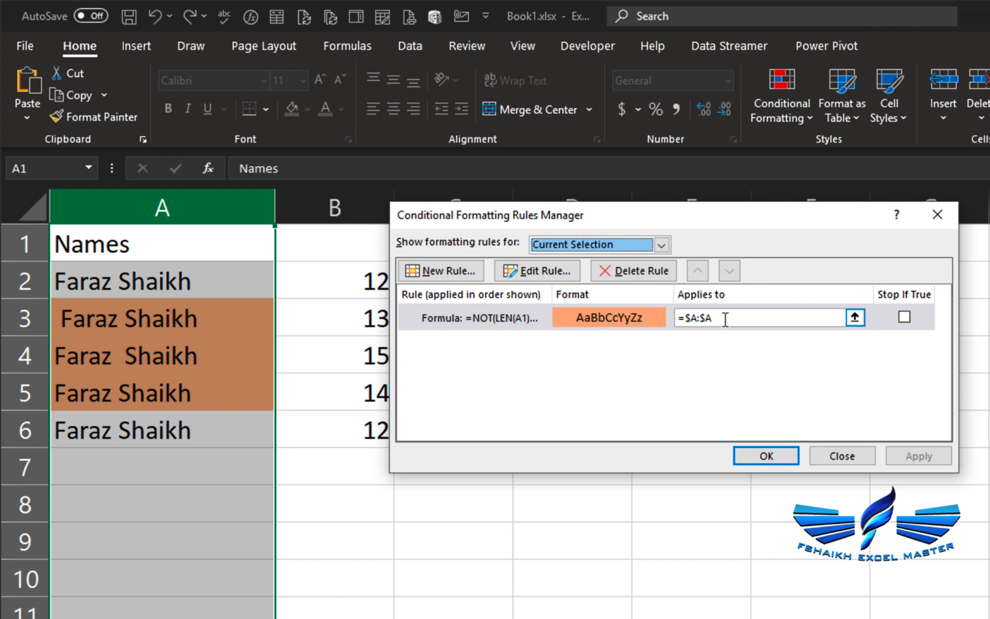
{"action": "left_click", "coordinate": [764, 454]}
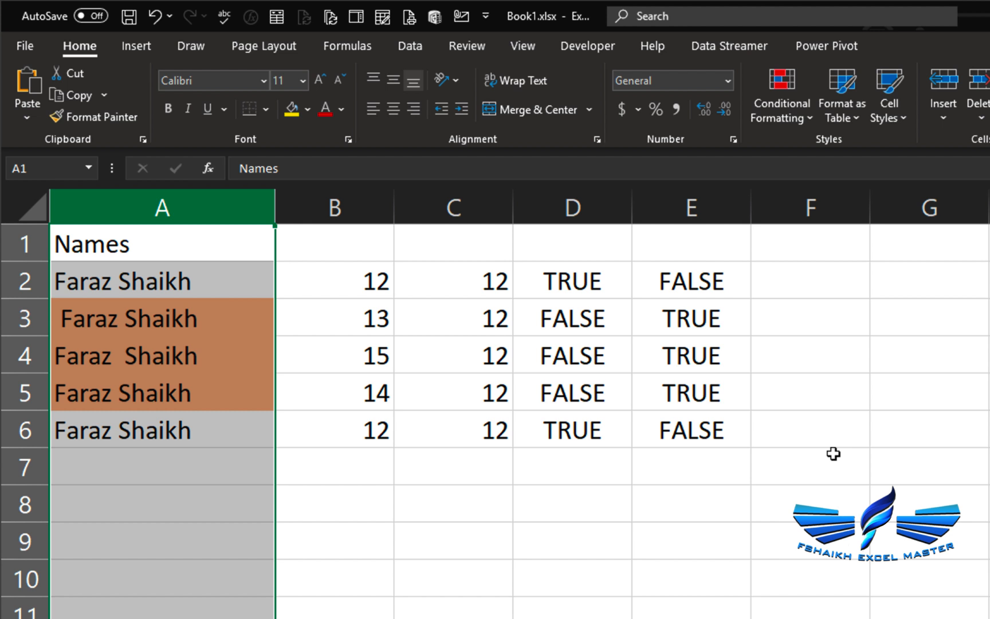
{"action": "mouse_move", "coordinate": [435, 518]}
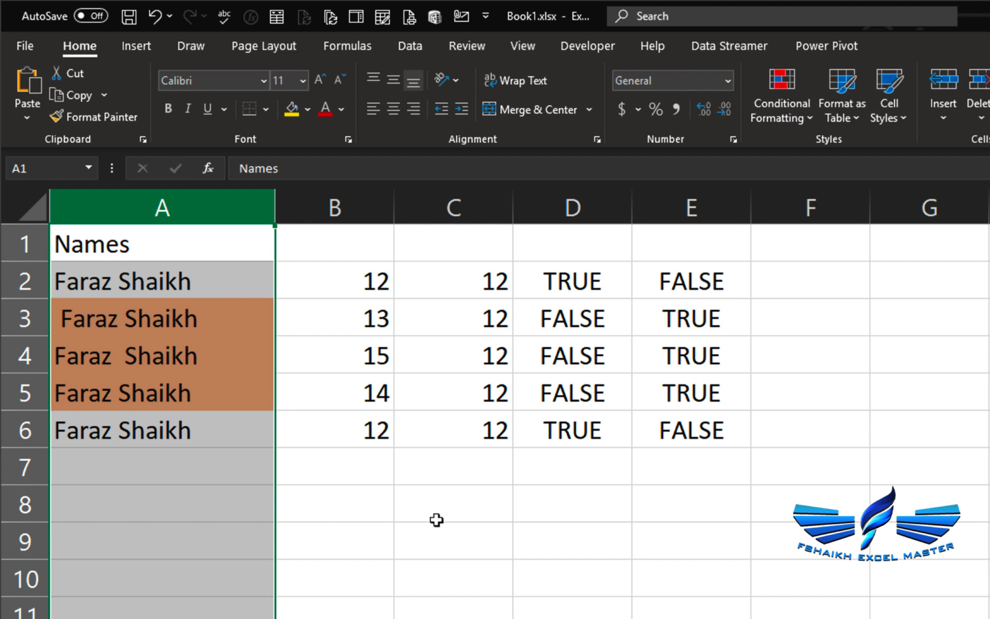
{"action": "mouse_move", "coordinate": [133, 473]}
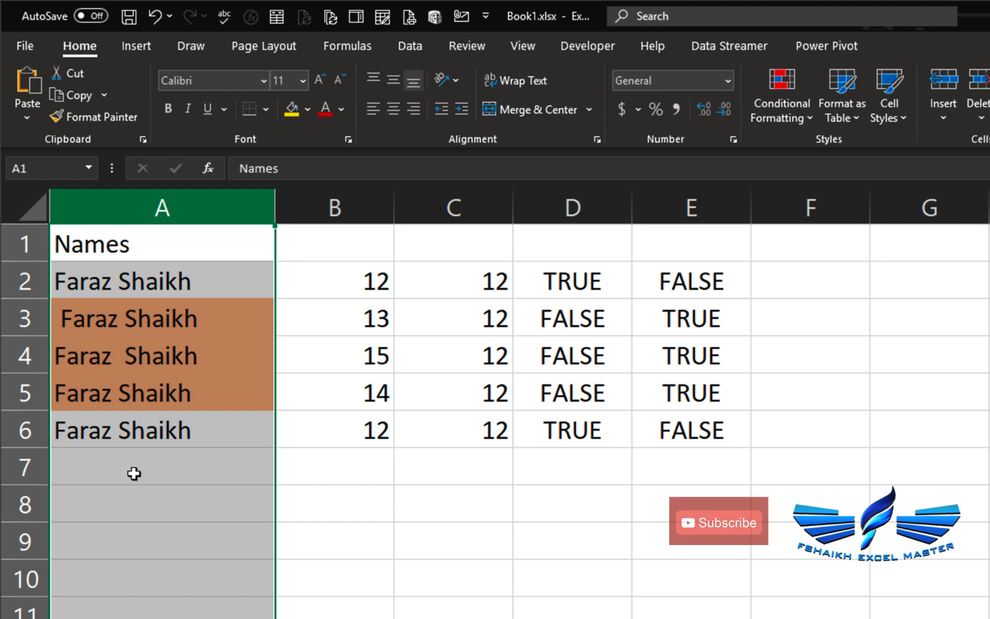
- Enter test names in A7:A10 (Faraz Shaikh, Tim Cook, fshaikh, Excel Mast); padded rows 7 and 9 turn orange
{"action": "type", "text": "F"}
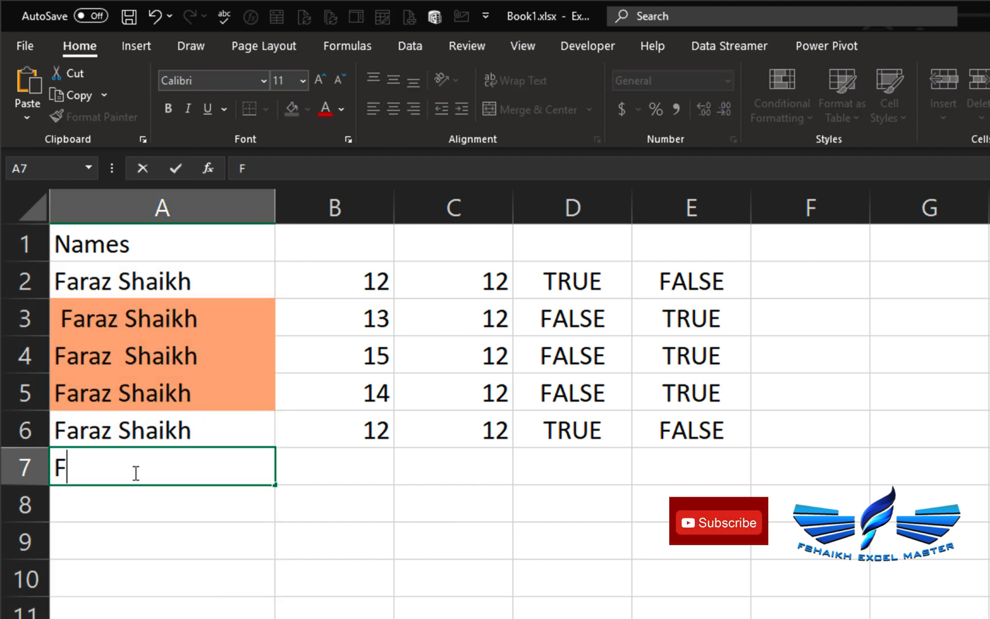
{"action": "type", "text": "araz Shaikh"}
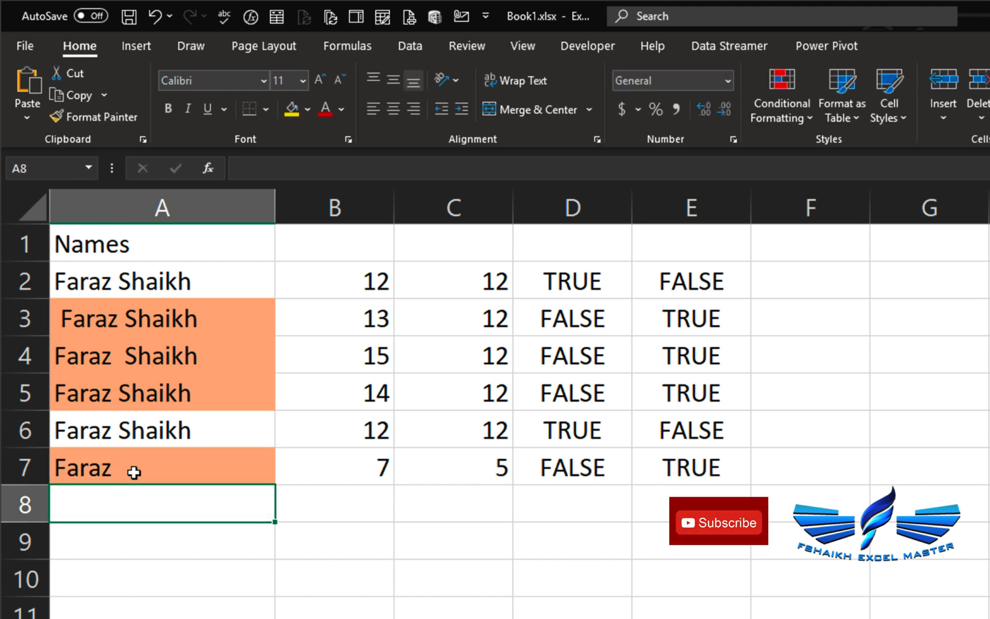
{"action": "mouse_move", "coordinate": [169, 514]}
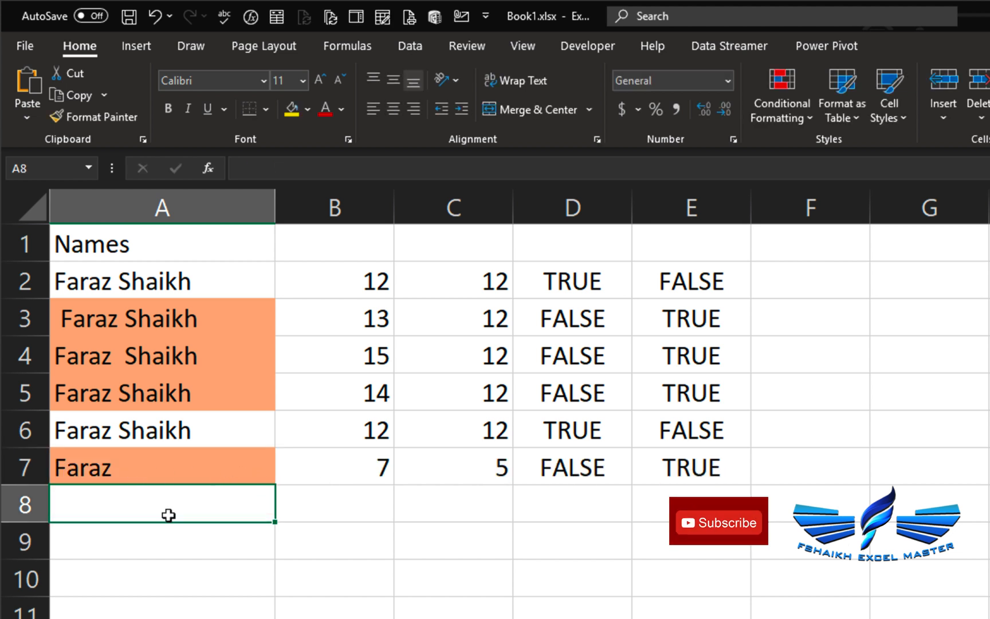
{"action": "type", "text": "Tim Cook"}
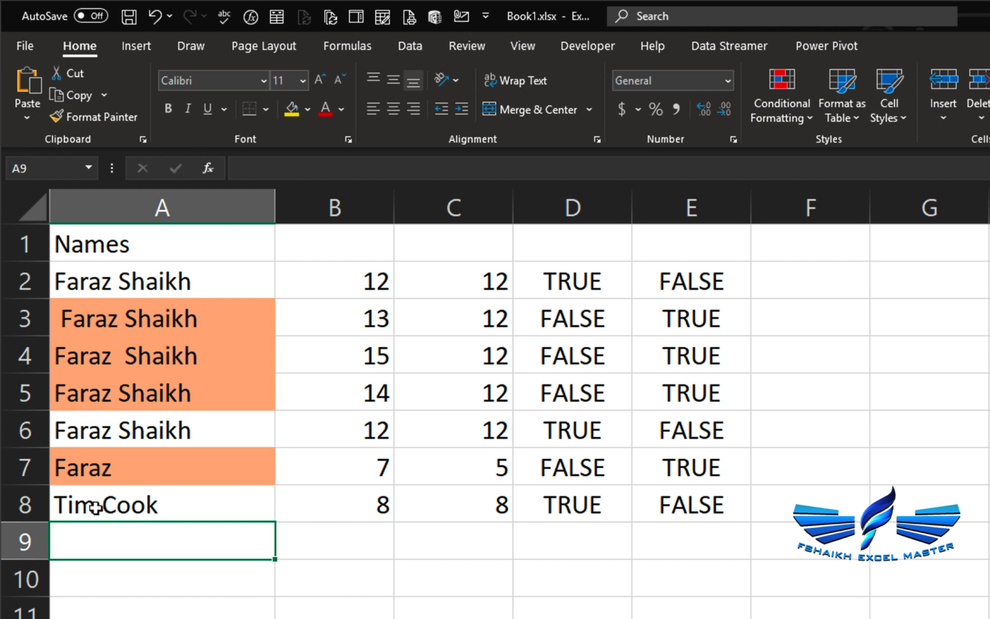
{"action": "type", "text": "Tim Cook"}
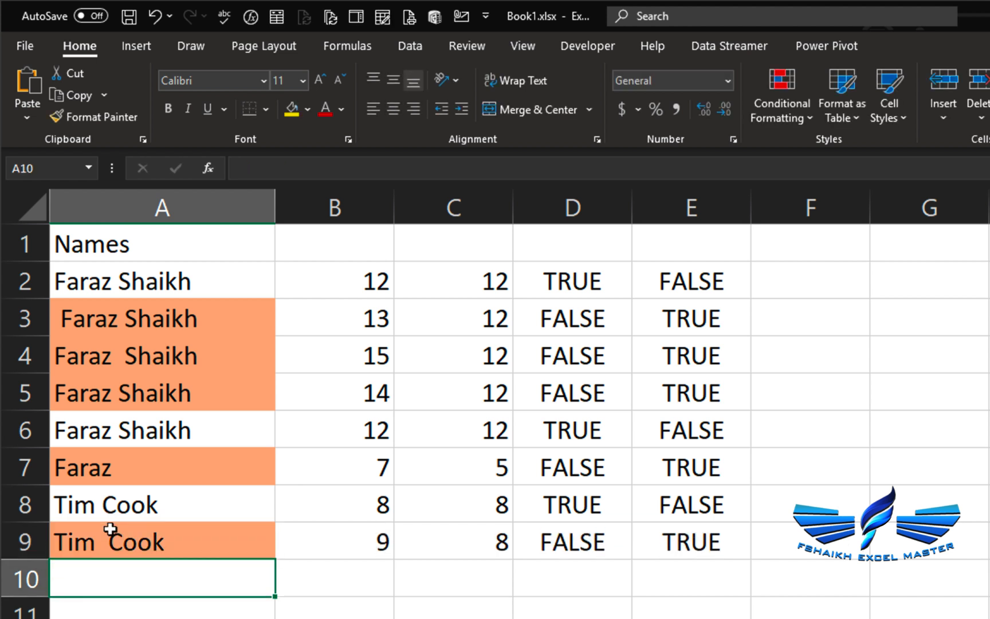
{"action": "type", "text": "fshaikh"}
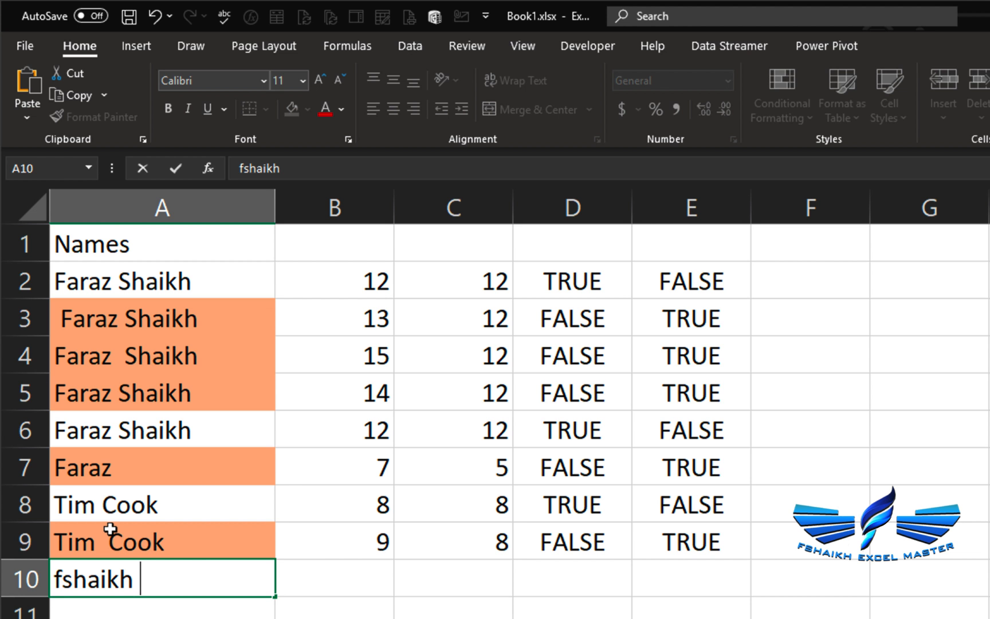
{"action": "type", "text": "Excel Master"}
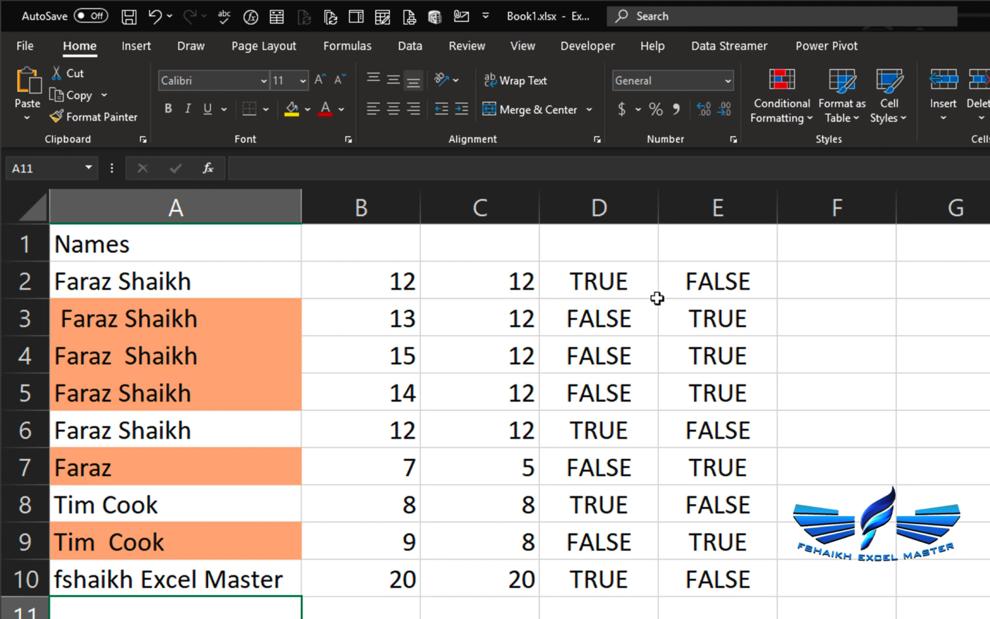
{"action": "left_click", "coordinate": [716, 280]}
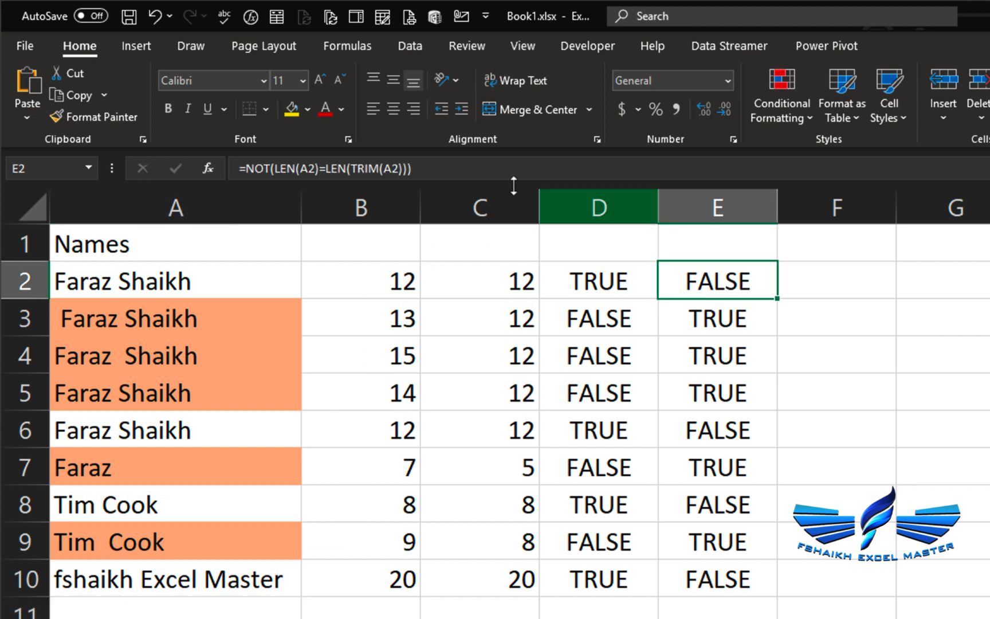
{"action": "mouse_move", "coordinate": [781, 157]}
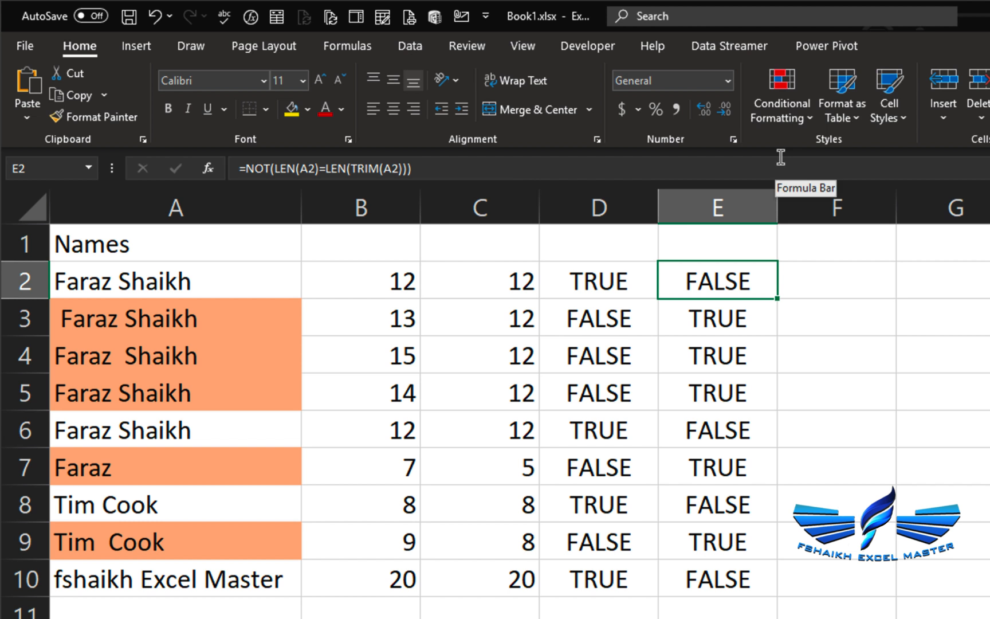
{"action": "mouse_move", "coordinate": [449, 336]}
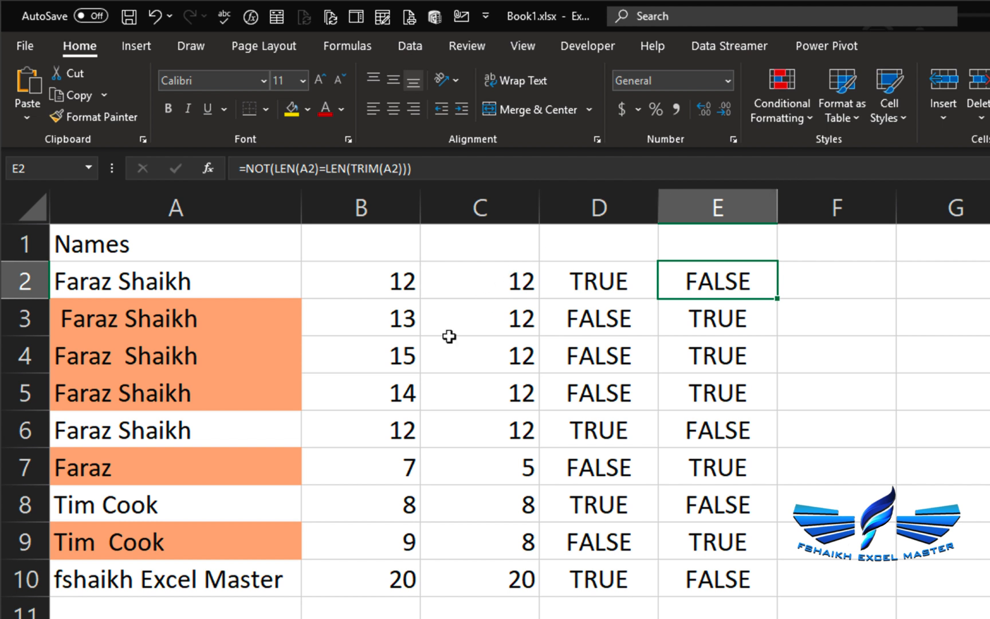
{"action": "mouse_move", "coordinate": [404, 369]}
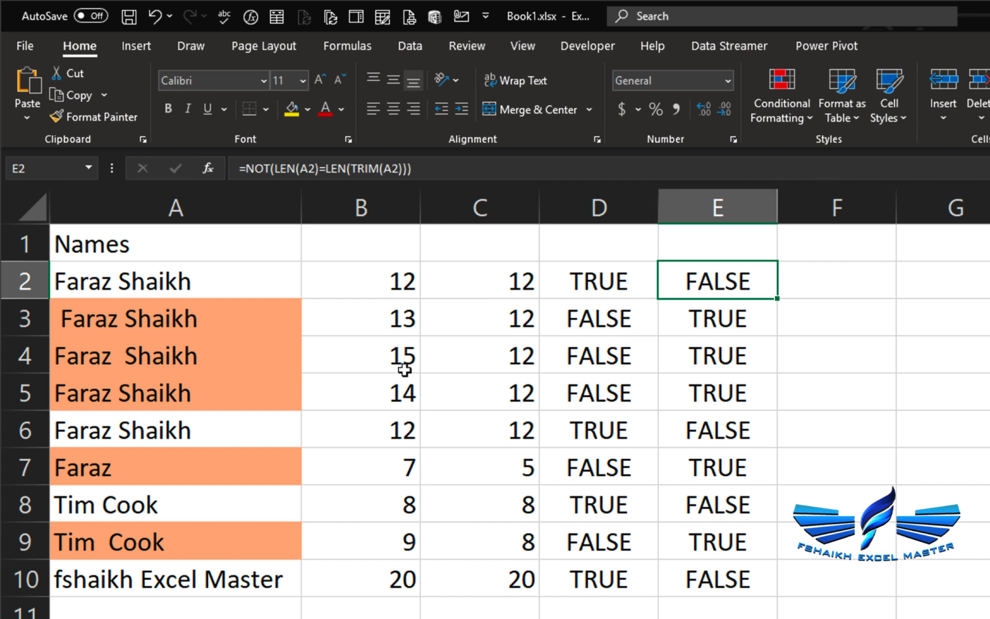